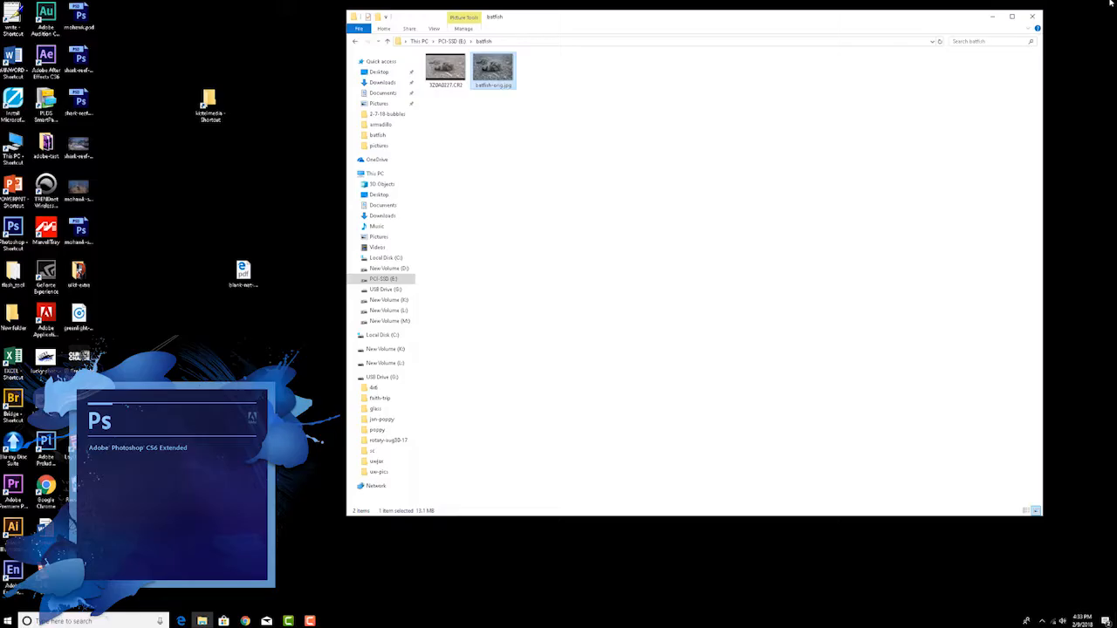
Open the raw file 3Z0A0227.CR2 in Photoshop CS6 from File Explorer
click(450, 122)
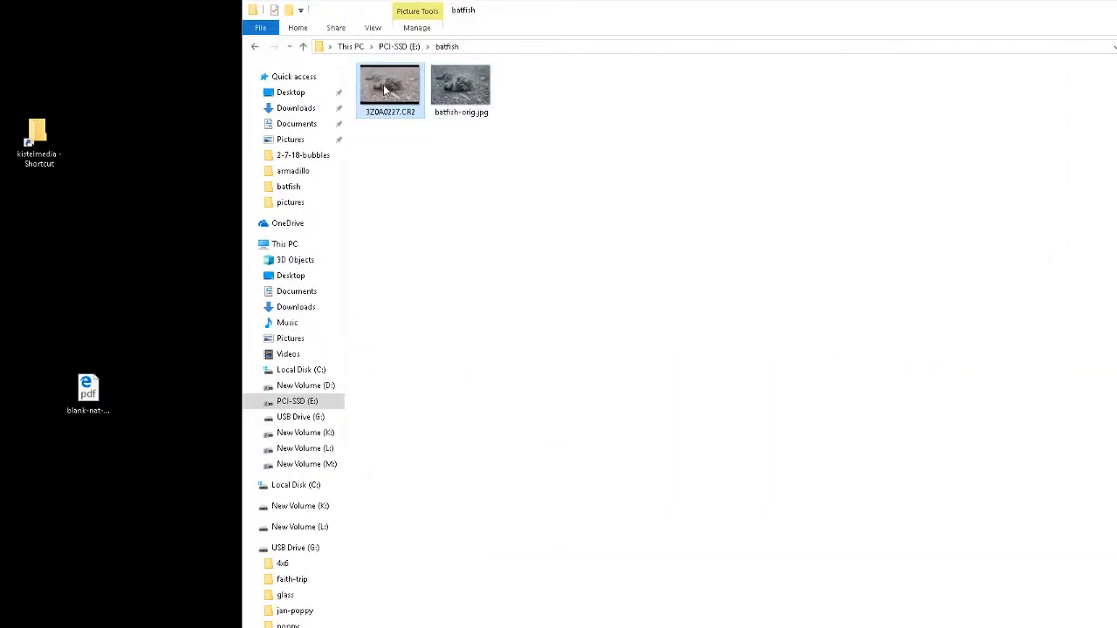
right_click(389, 88)
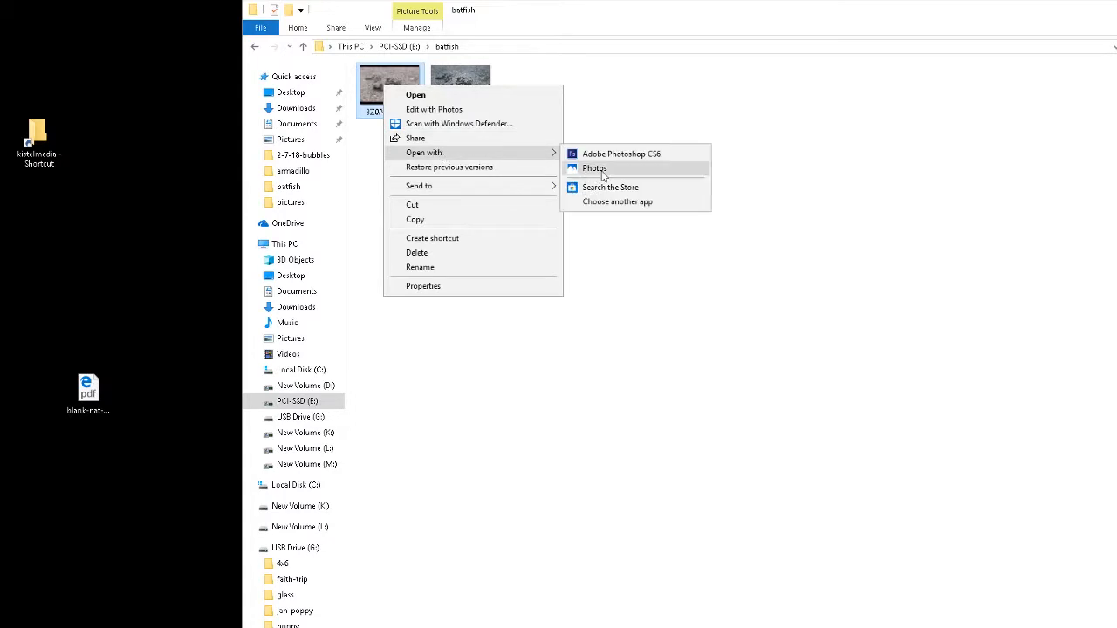
click(620, 153)
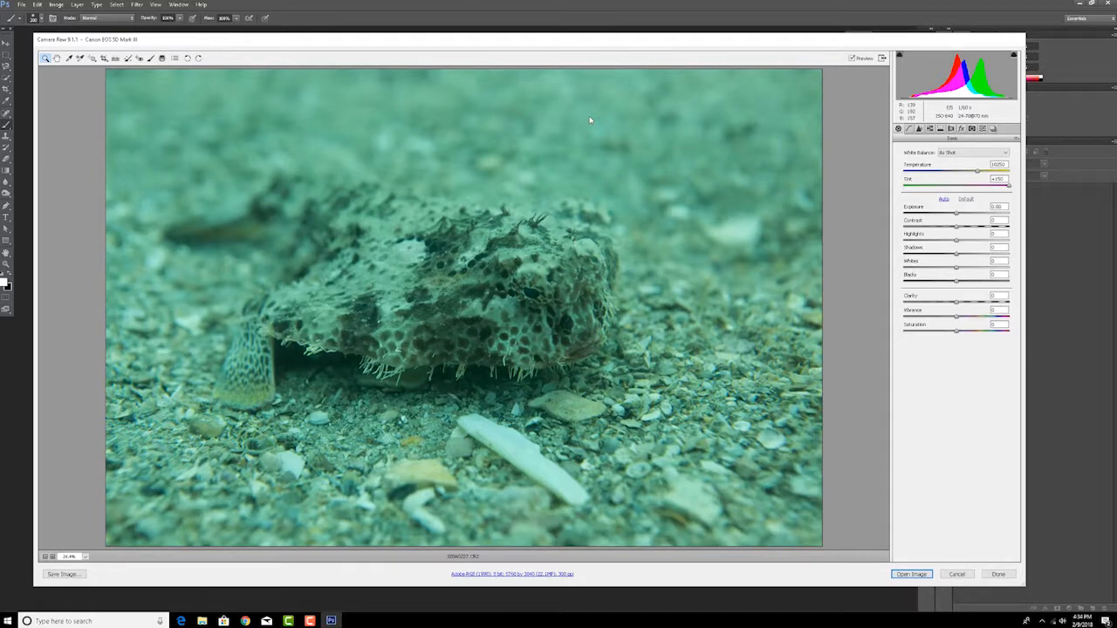
mouse_move(755, 301)
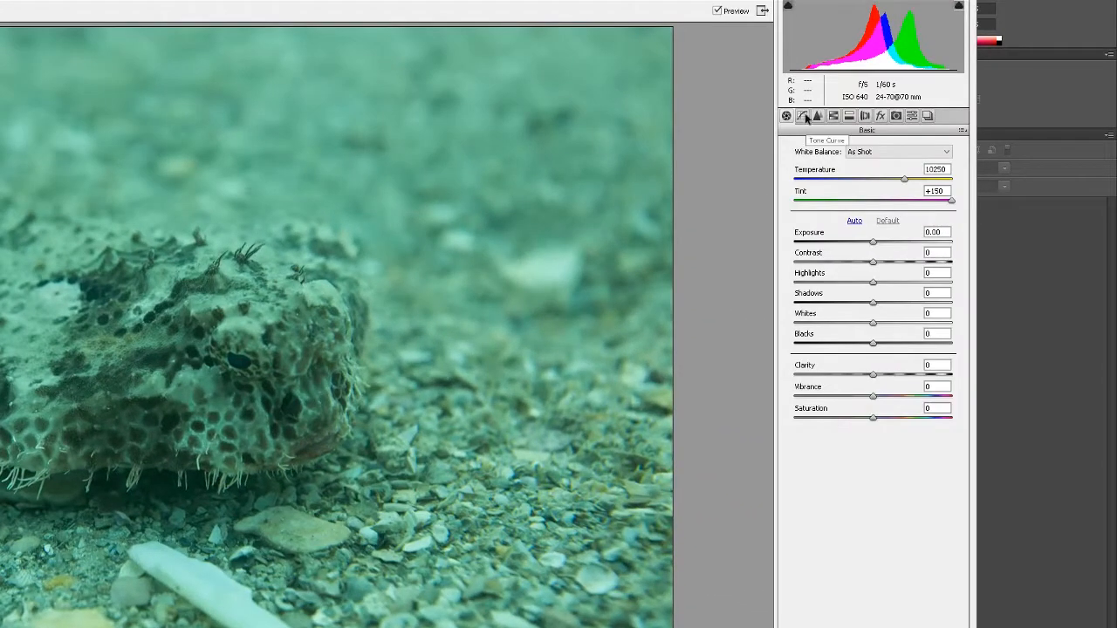
In Camera Raw, lower the Green curve's top point to about 209, add Clarity 10, and open the image
click(802, 115)
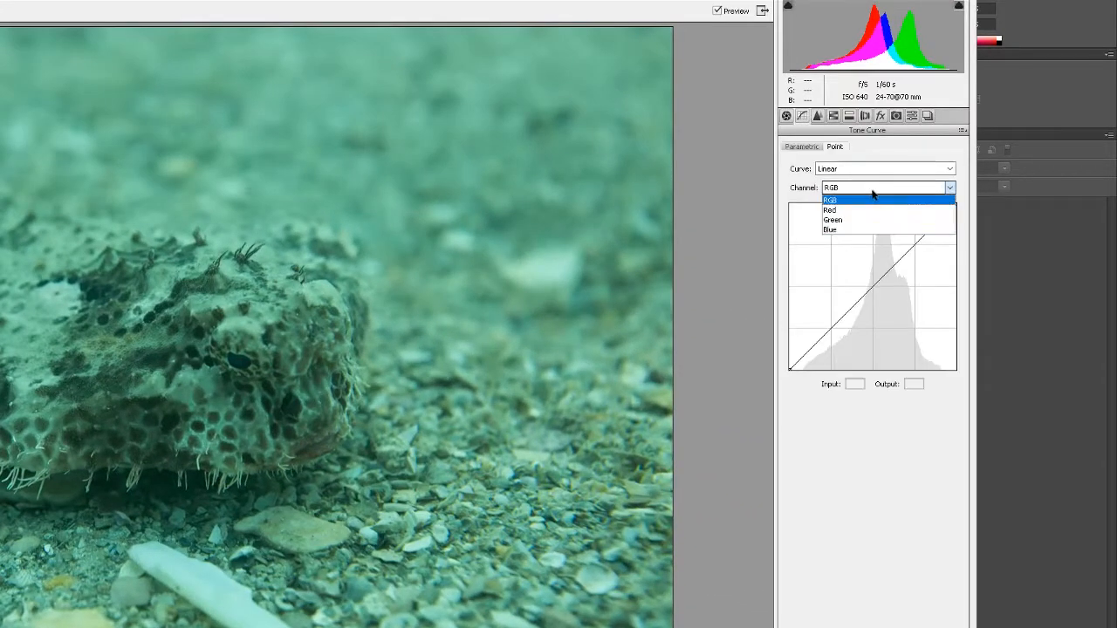
mouse_move(855, 220)
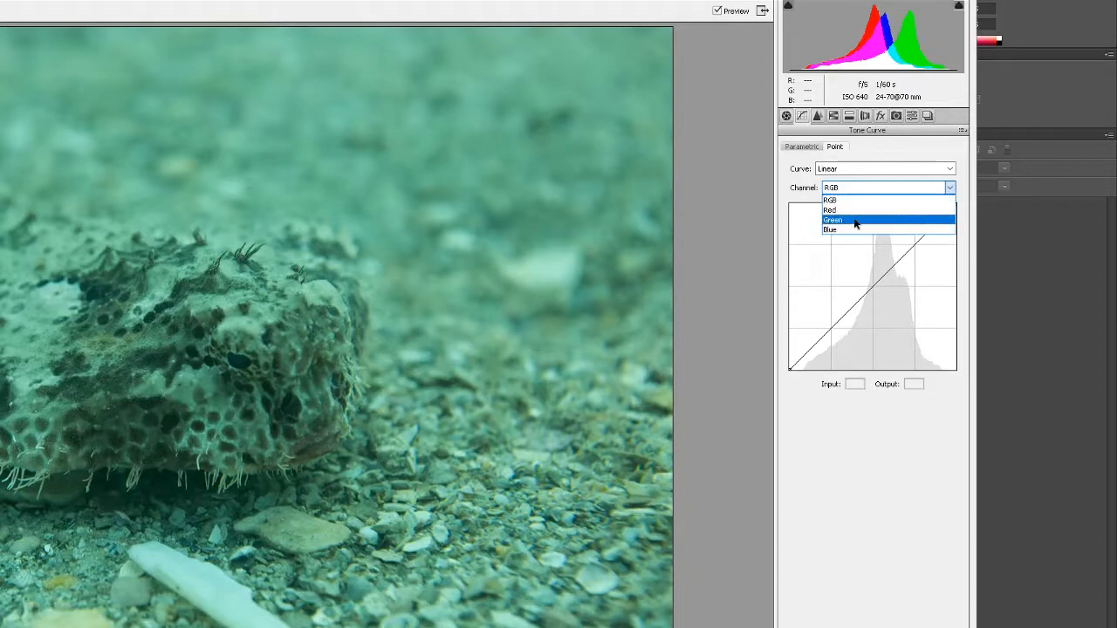
click(833, 220)
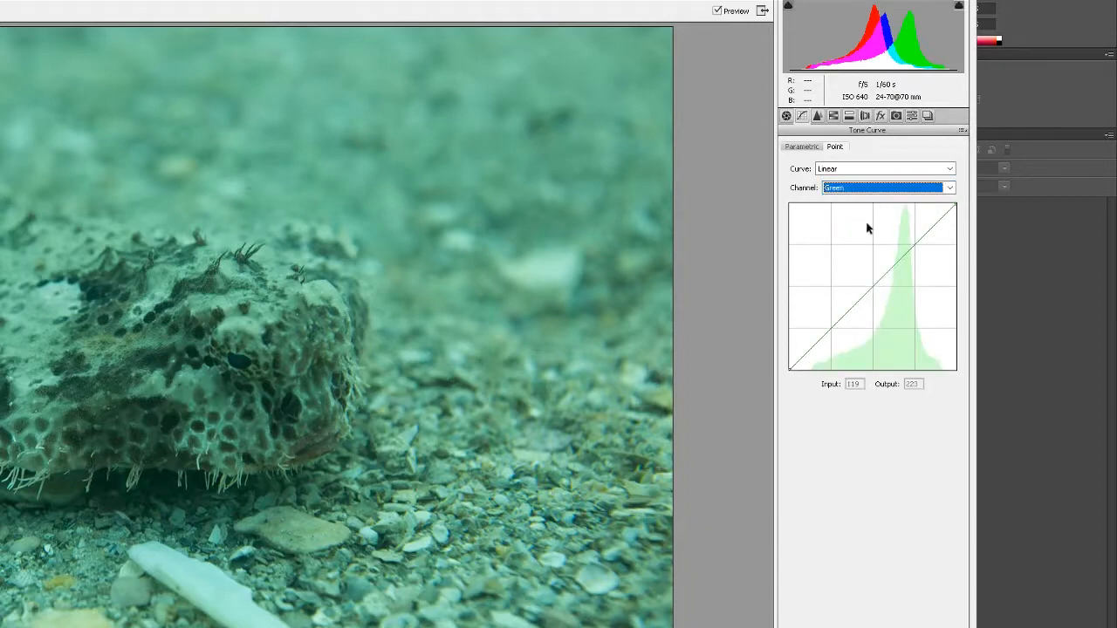
drag(956, 207, 957, 207)
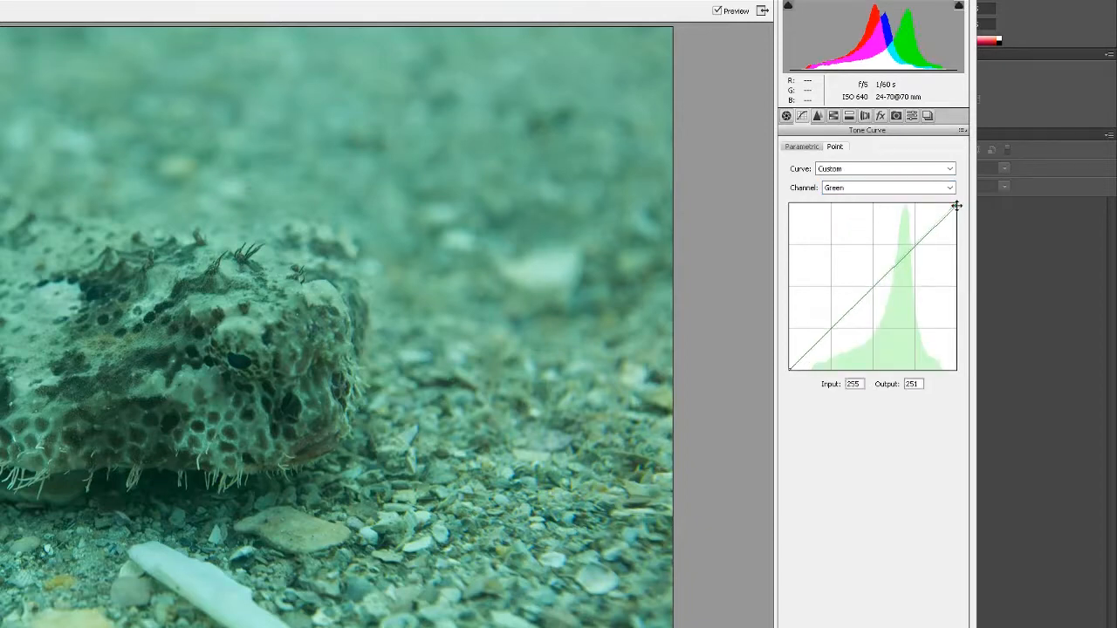
drag(957, 205, 960, 225)
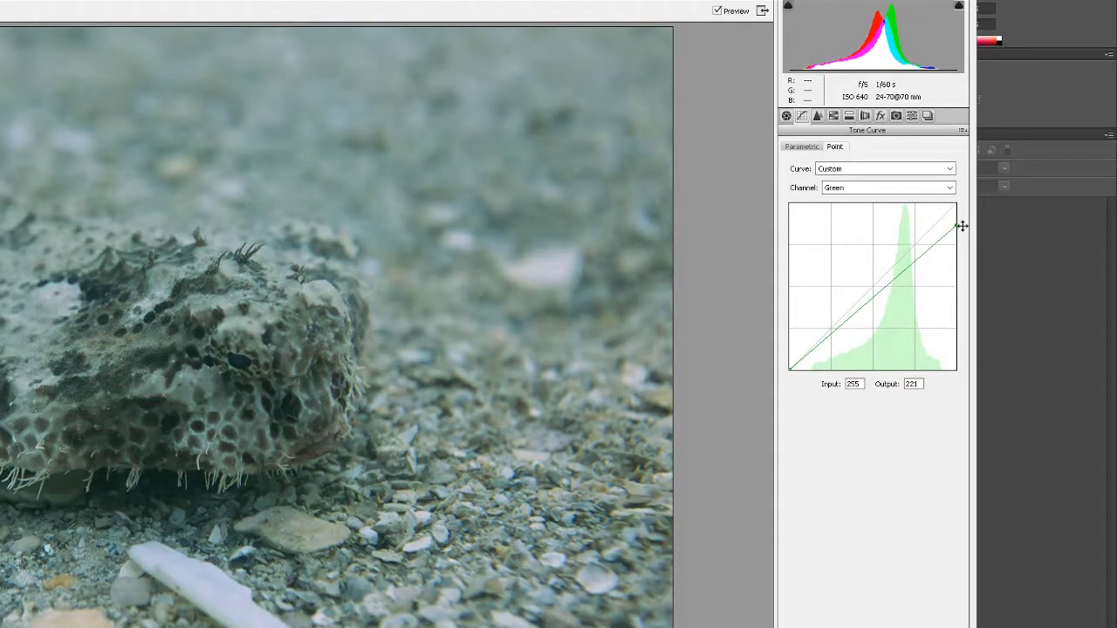
drag(955, 226, 955, 230)
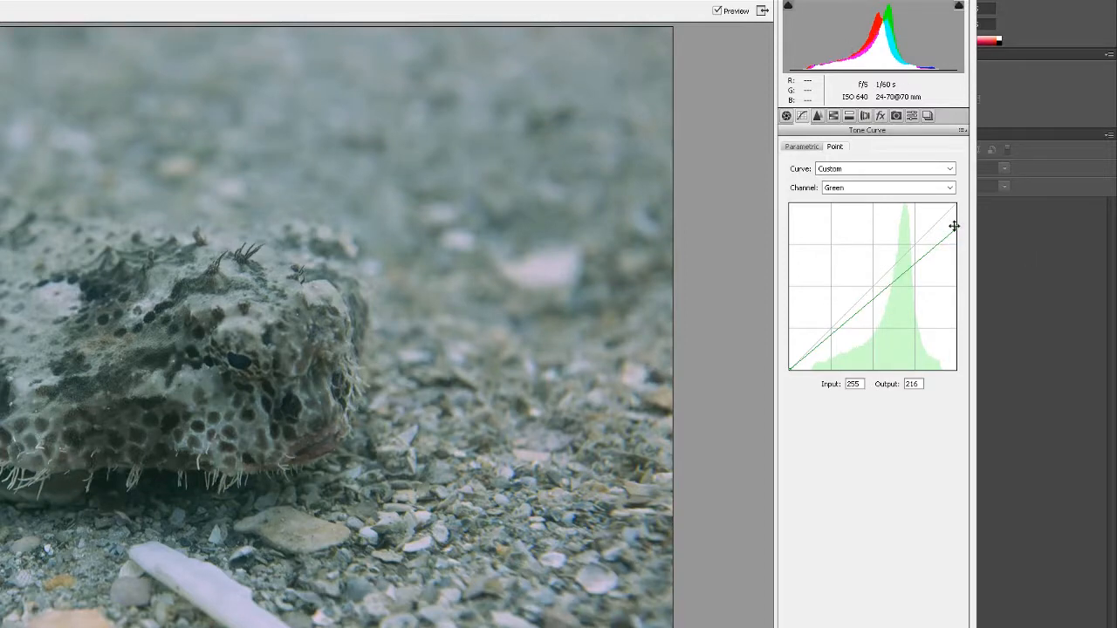
drag(954, 225, 953, 230)
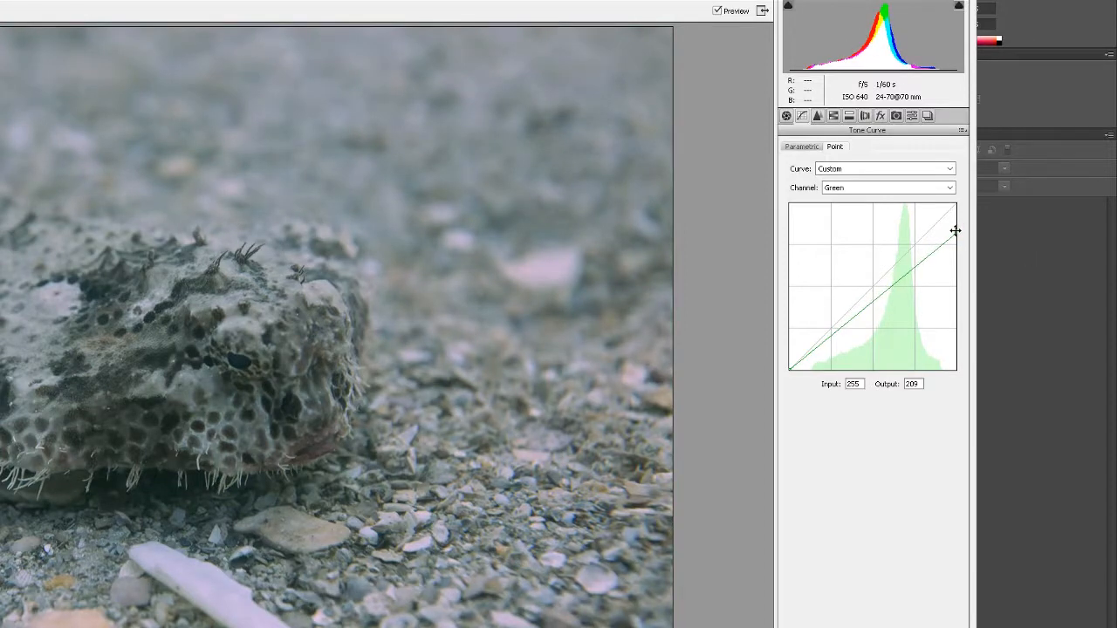
drag(955, 231, 958, 228)
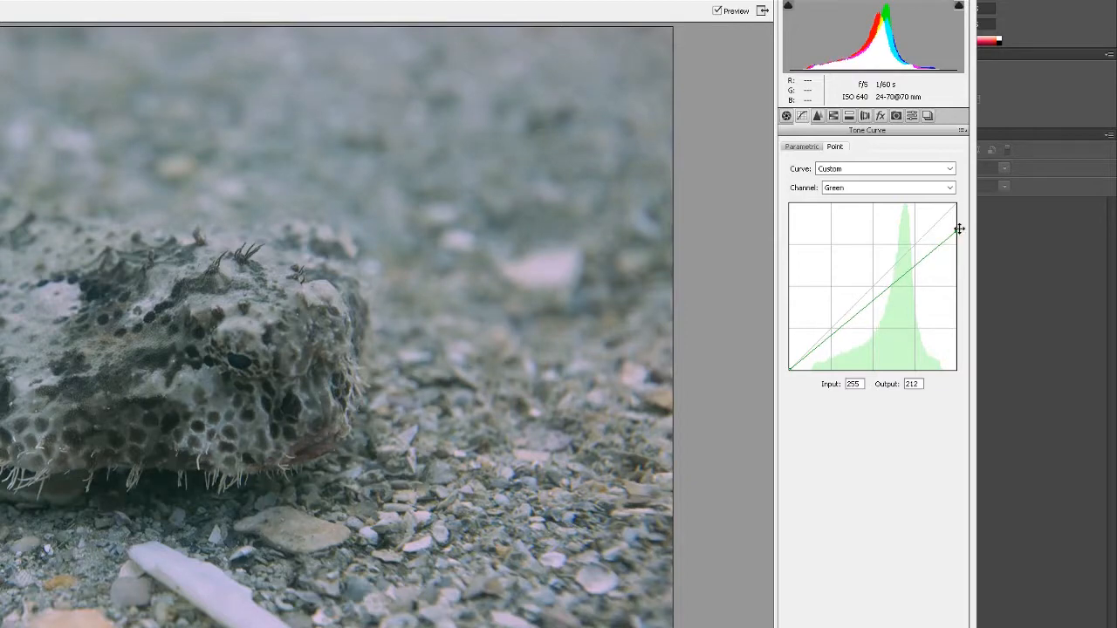
drag(958, 228, 958, 231)
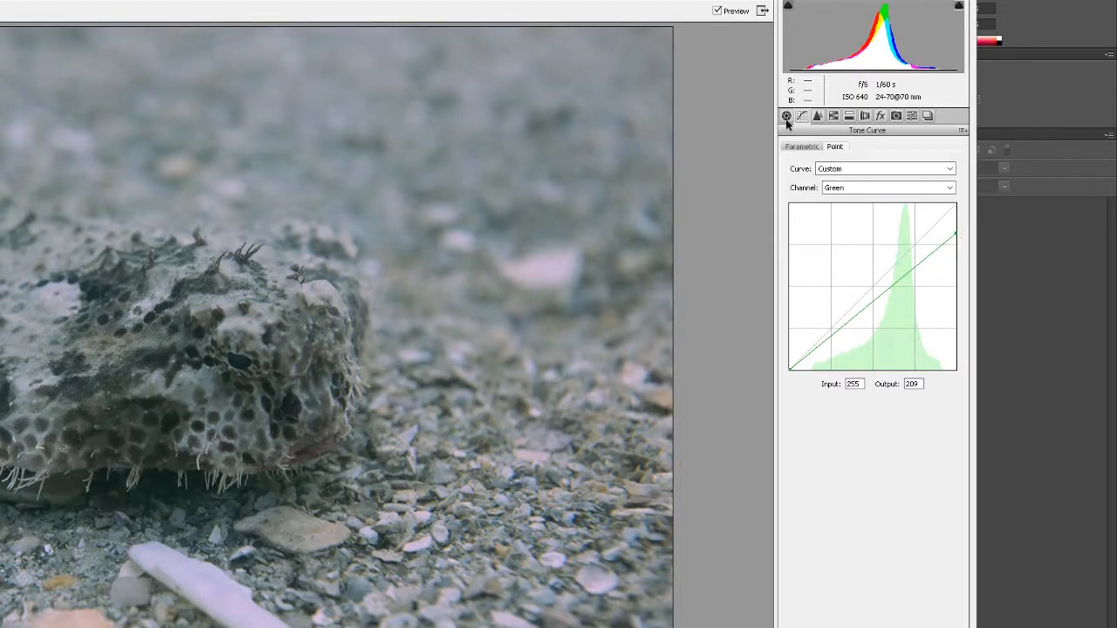
click(785, 115)
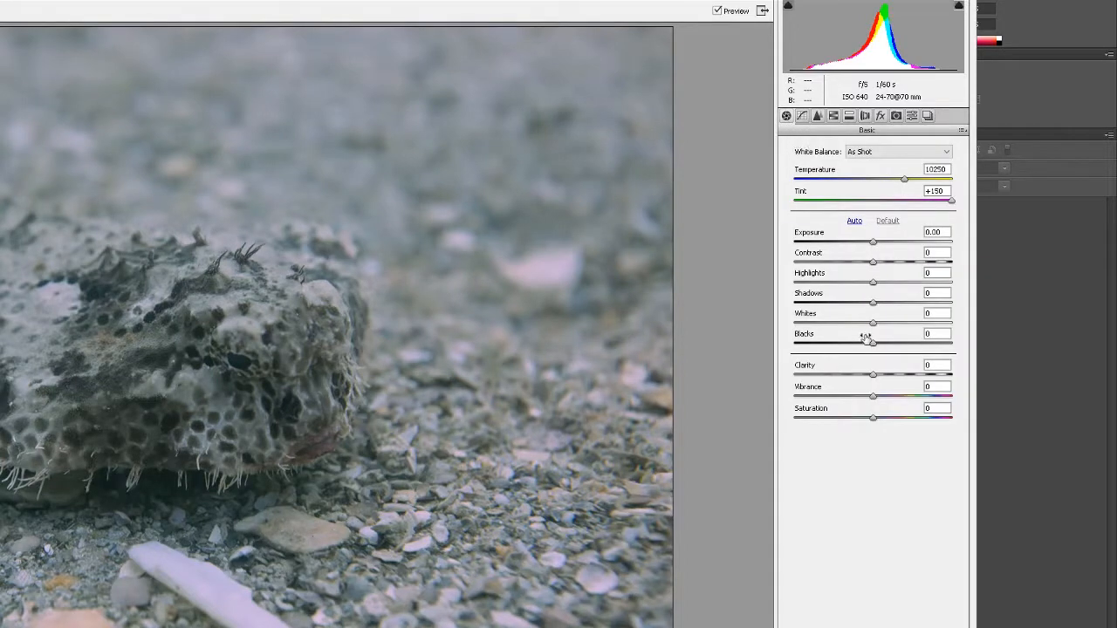
mouse_move(887, 367)
text(10)
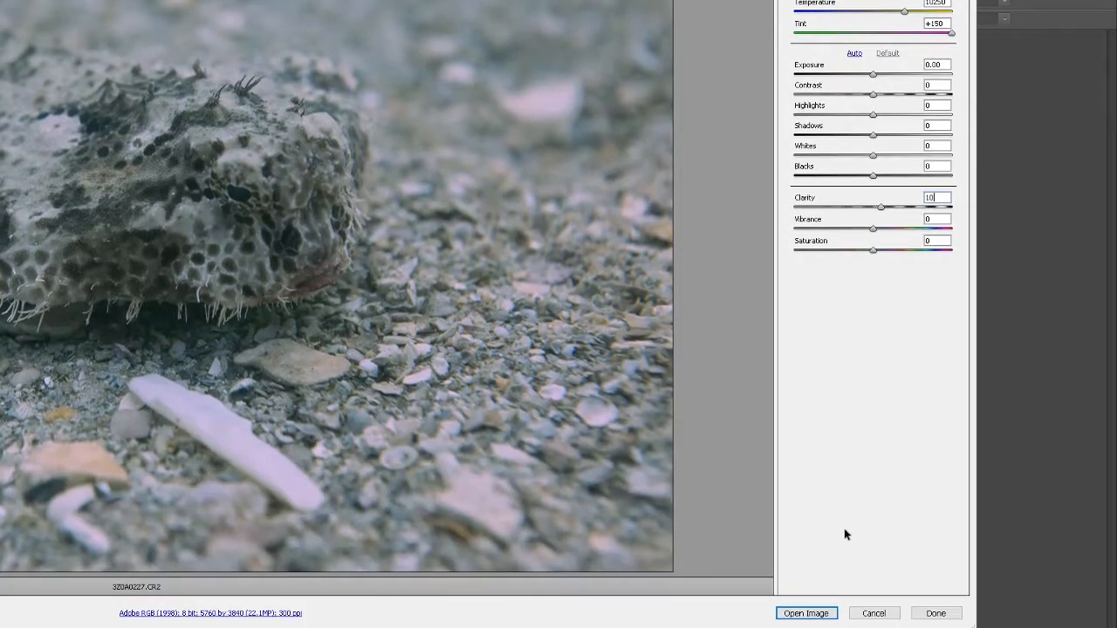
click(805, 612)
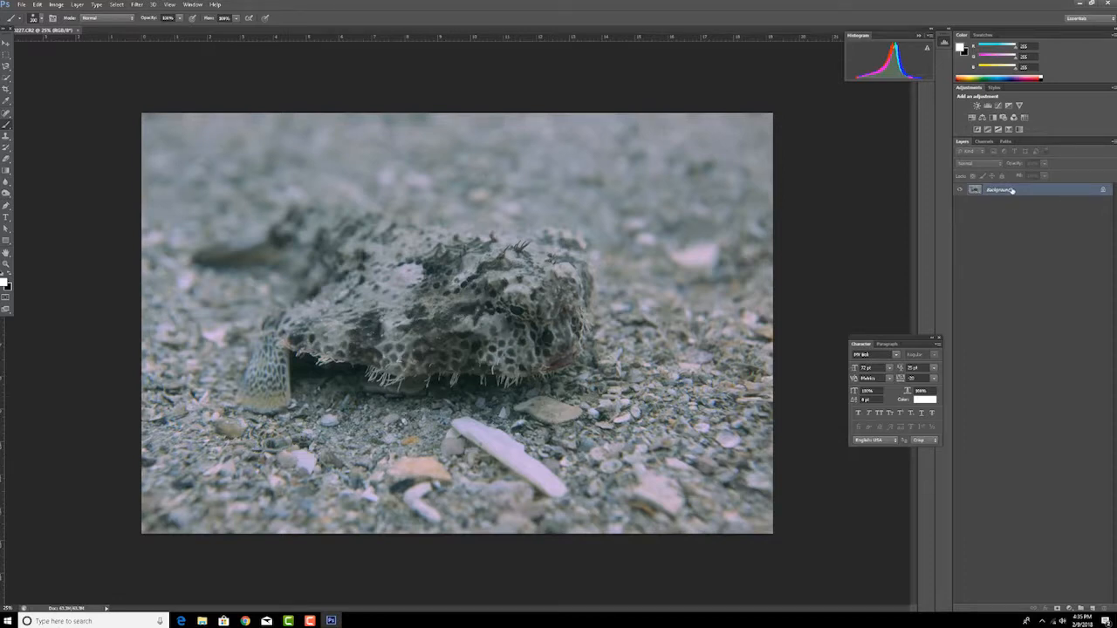
Duplicate the Background layer into Layer 1 with Ctrl+J
key(ctrl+j)
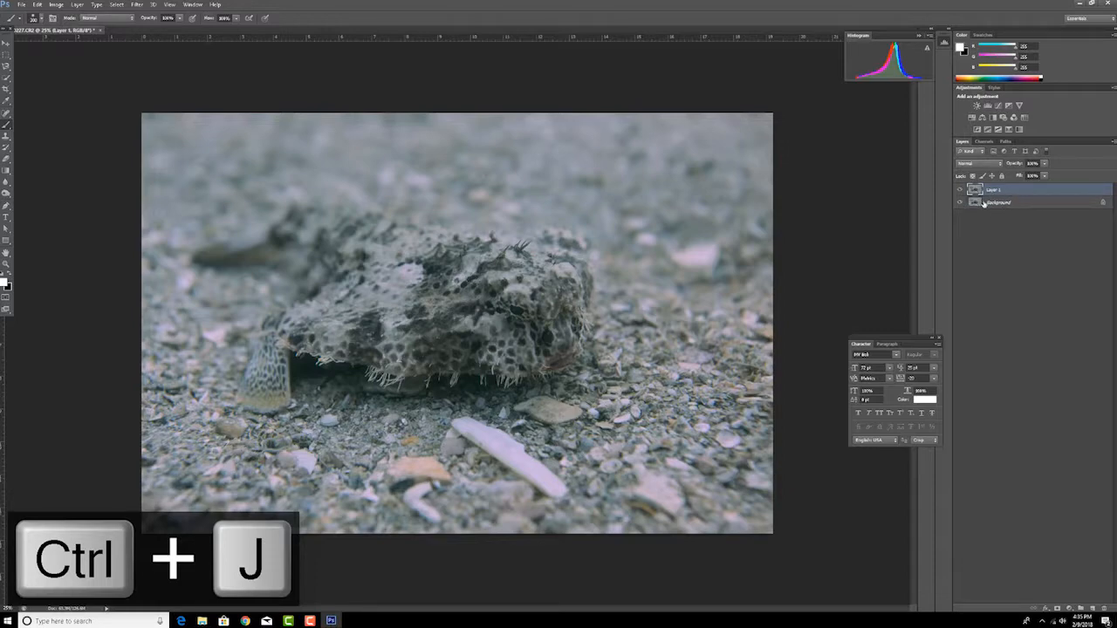
key(ctrl+j)
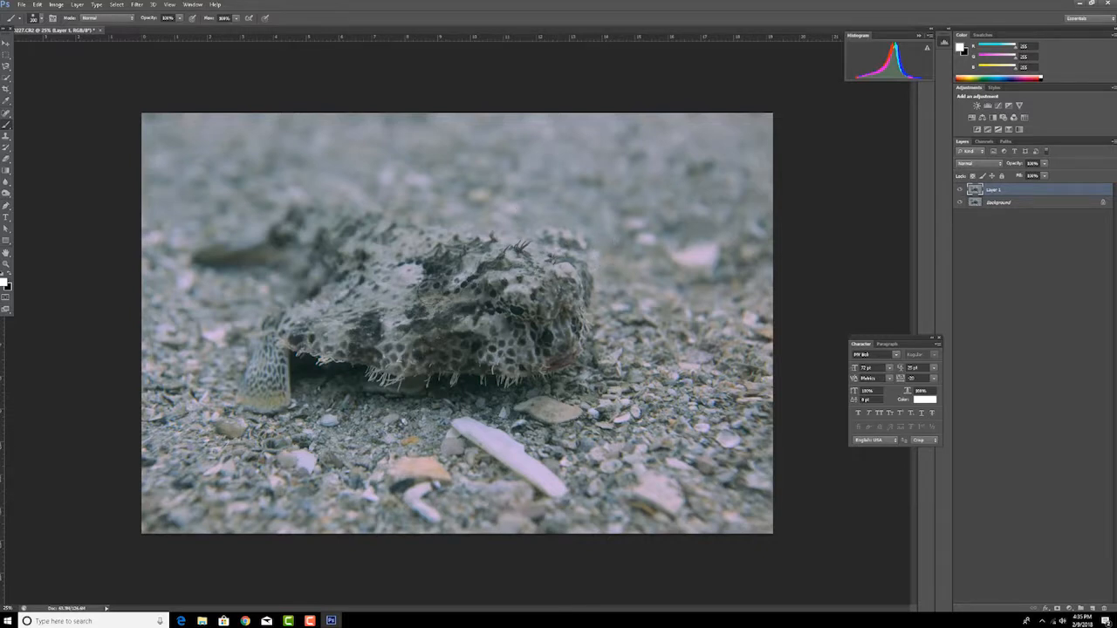
mouse_move(426, 192)
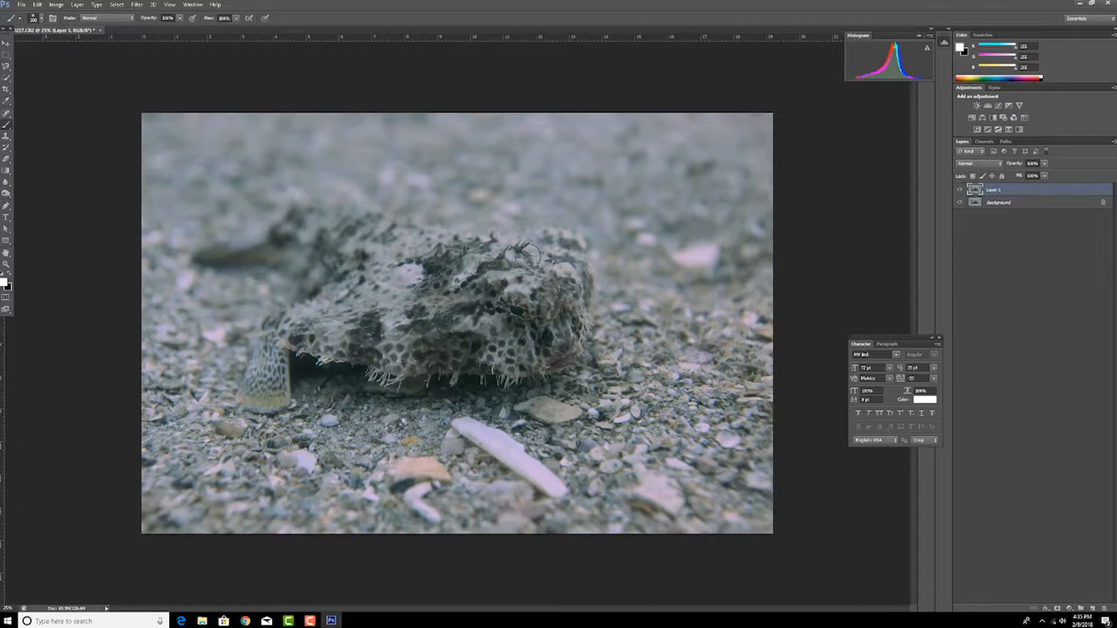
mouse_move(709, 311)
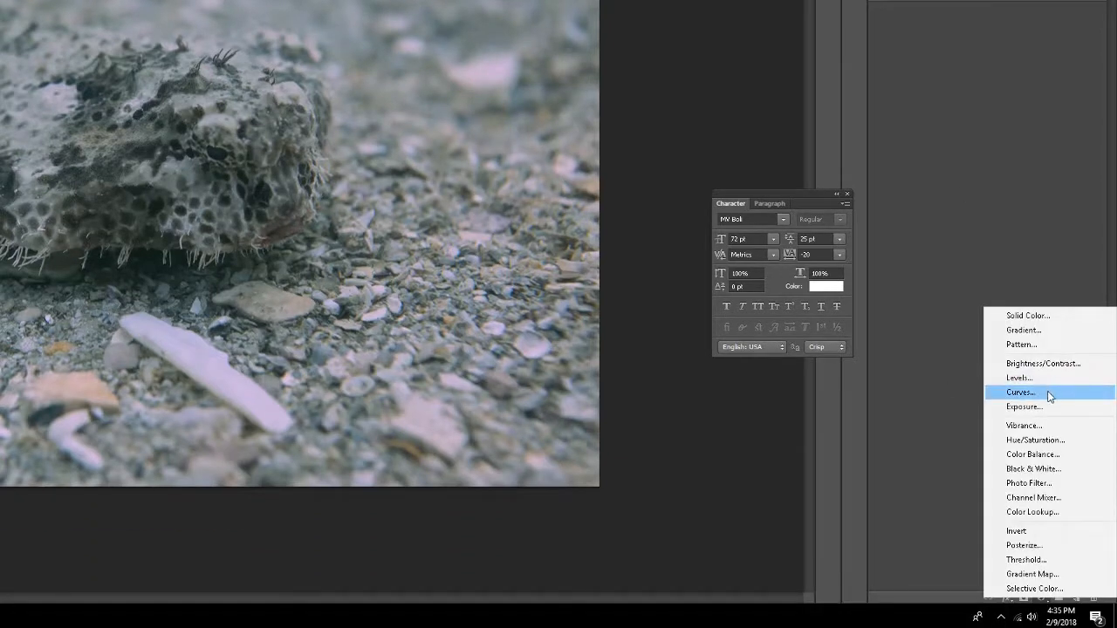
Add a Curves adjustment that darkens the highlights and invert its mask to black
click(1020, 391)
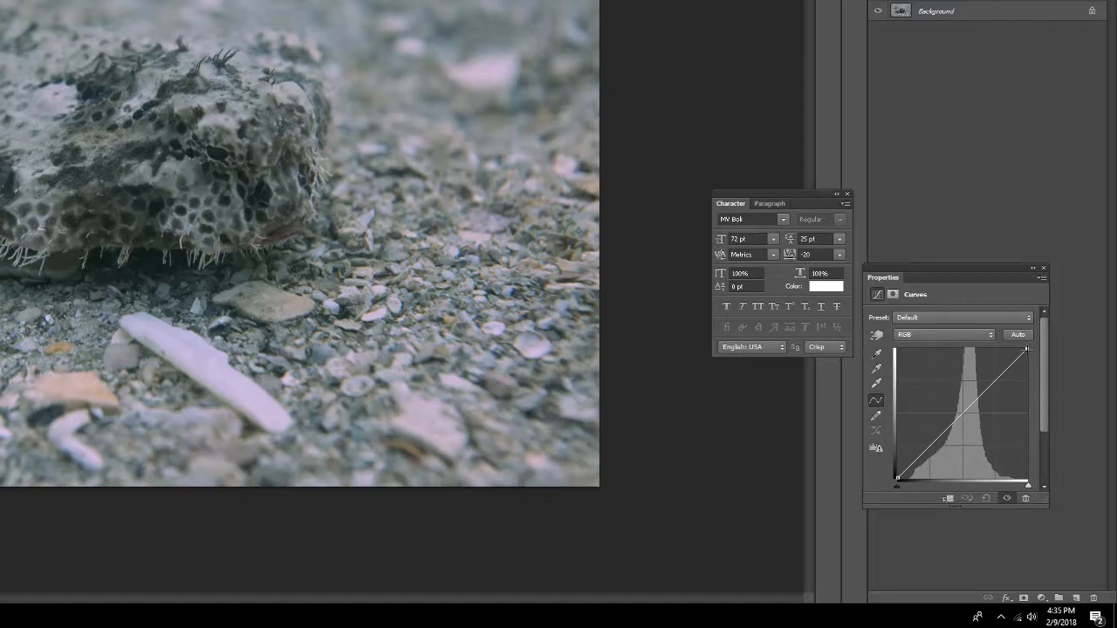
drag(1025, 397, 1028, 401)
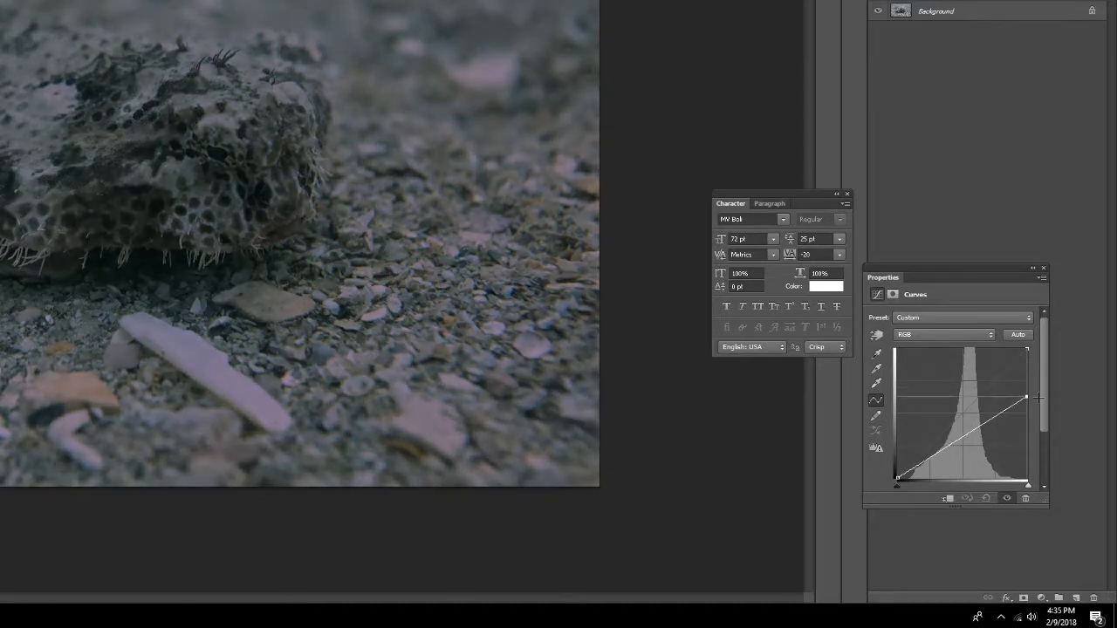
drag(1030, 397, 1030, 393)
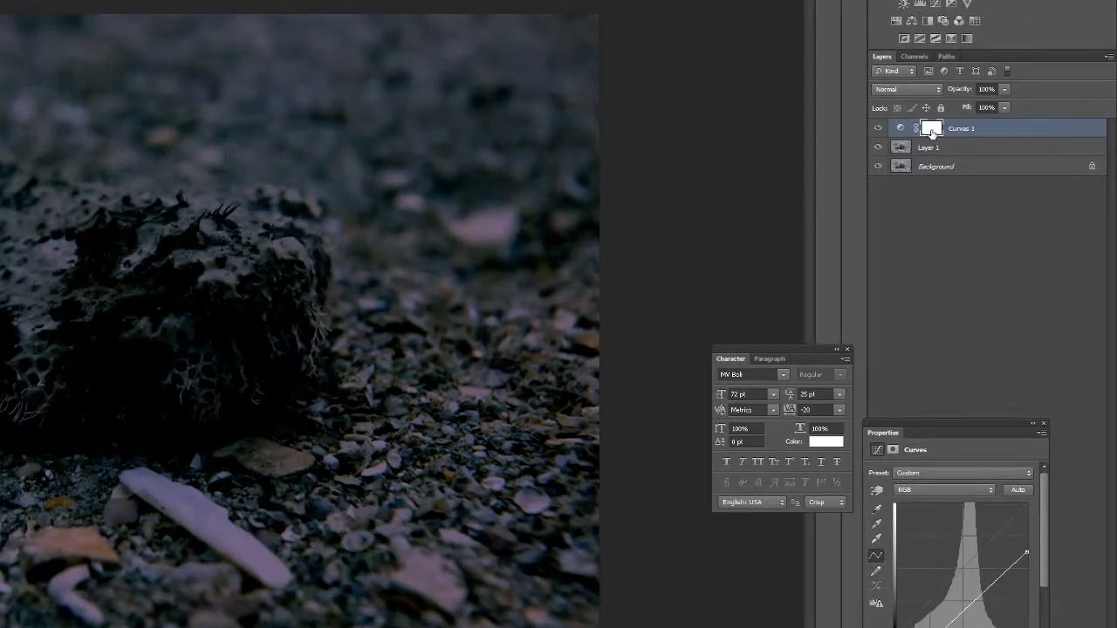
mouse_move(932, 128)
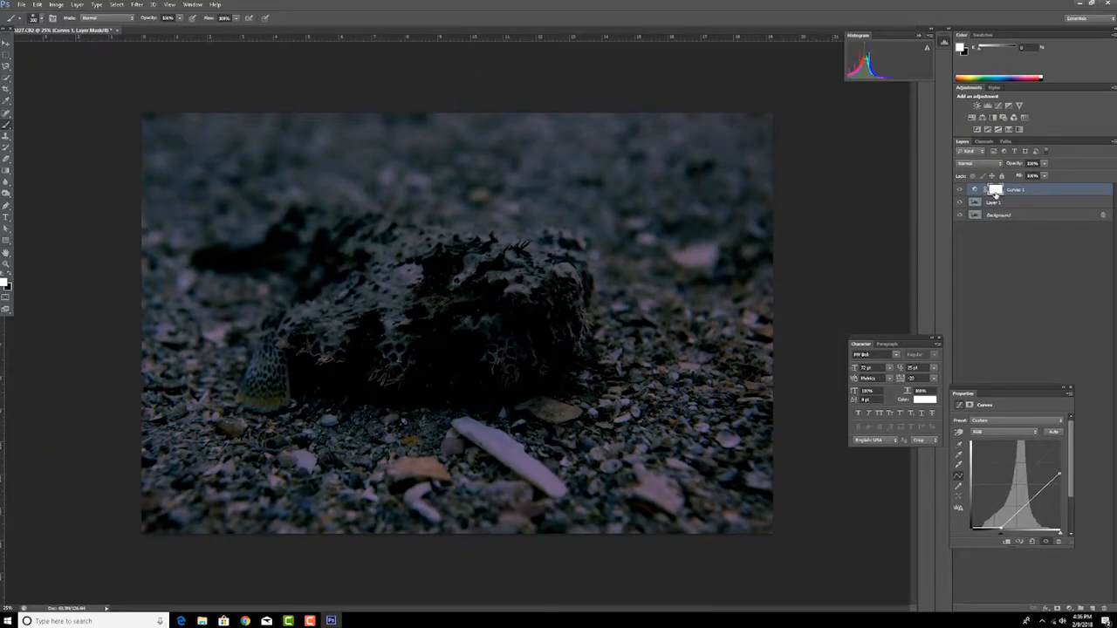
key(ctrl+i)
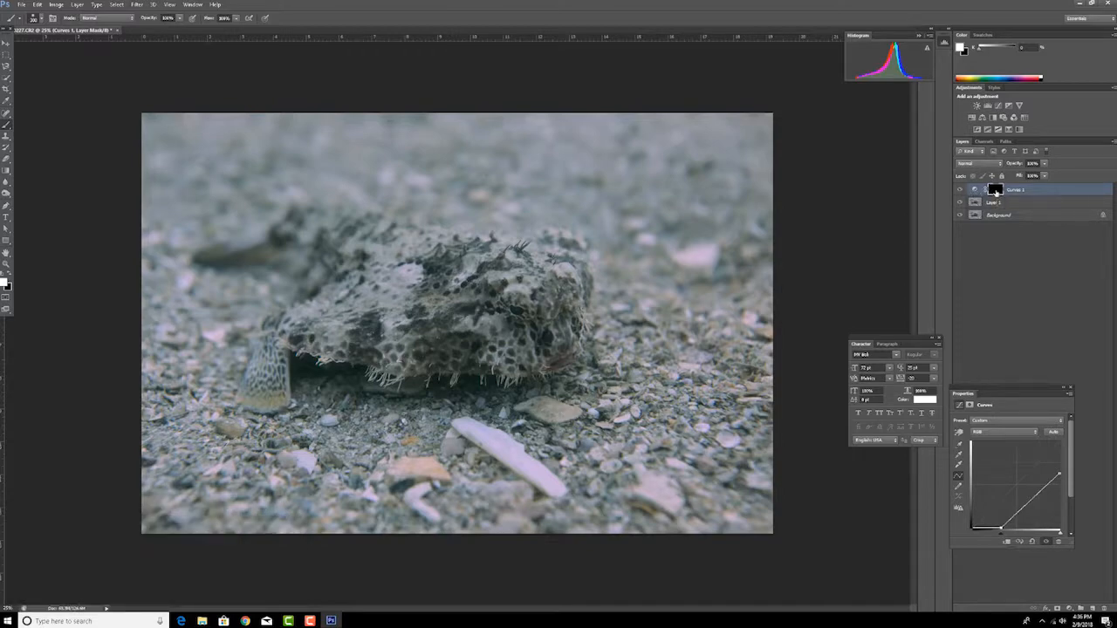
Re-invert the Curves mask to show the darkening, undo a trial stroke, and adjust brush settings
key(ctrl+i)
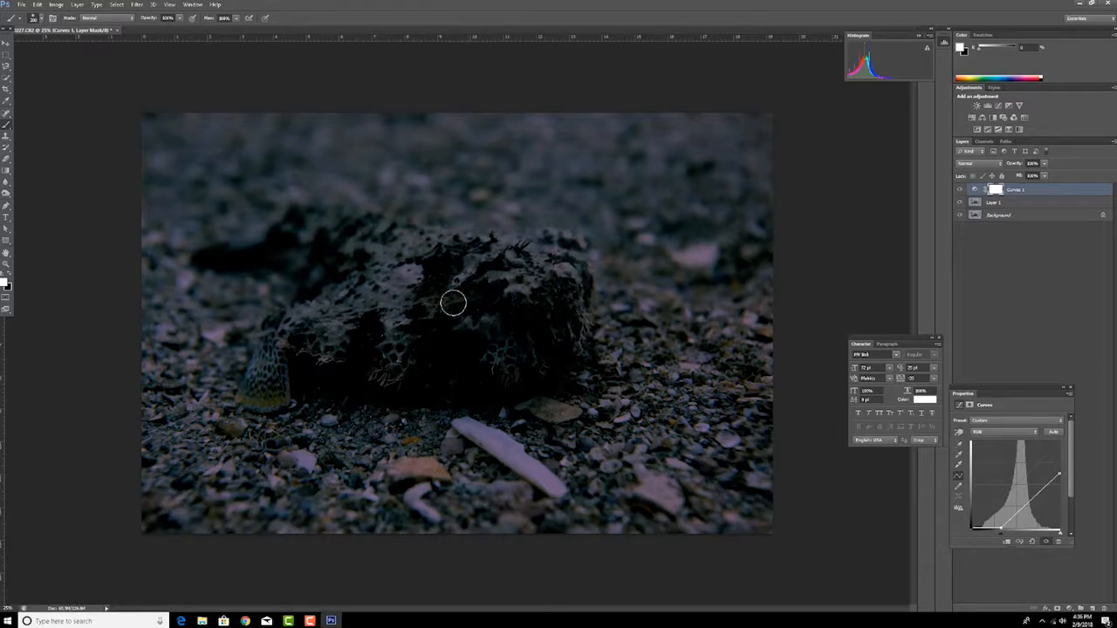
mouse_move(445, 270)
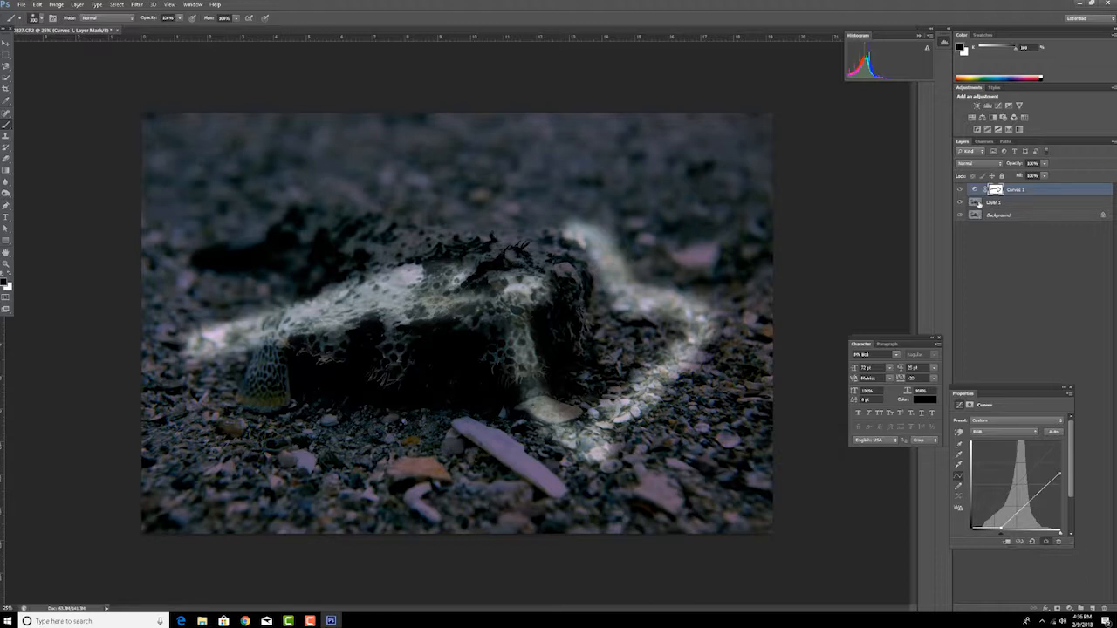
key(ctrl+z)
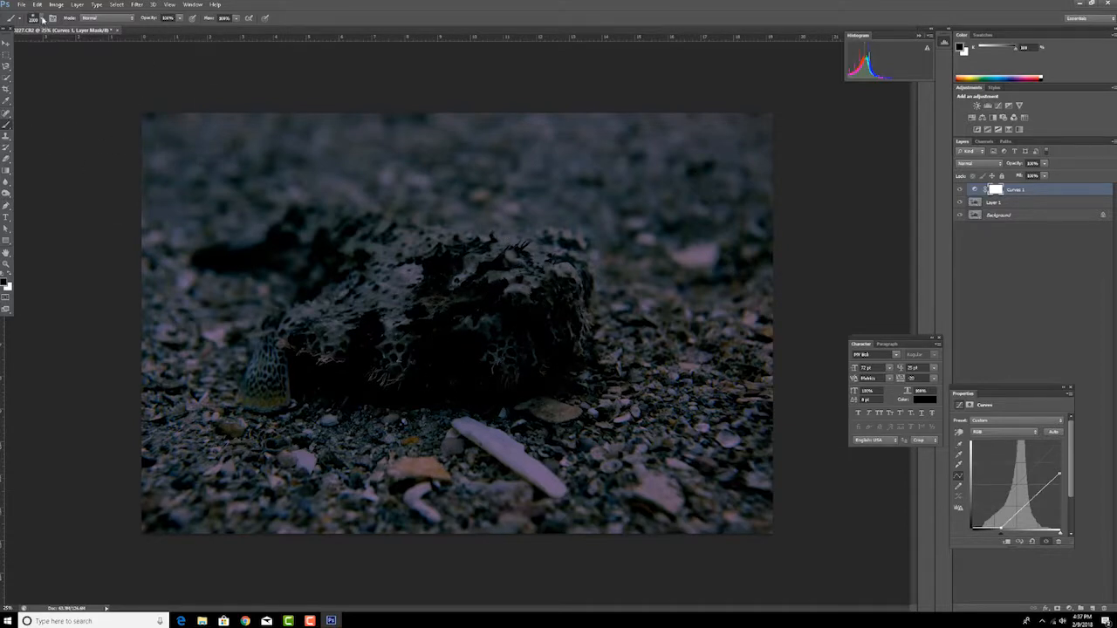
click(30, 18)
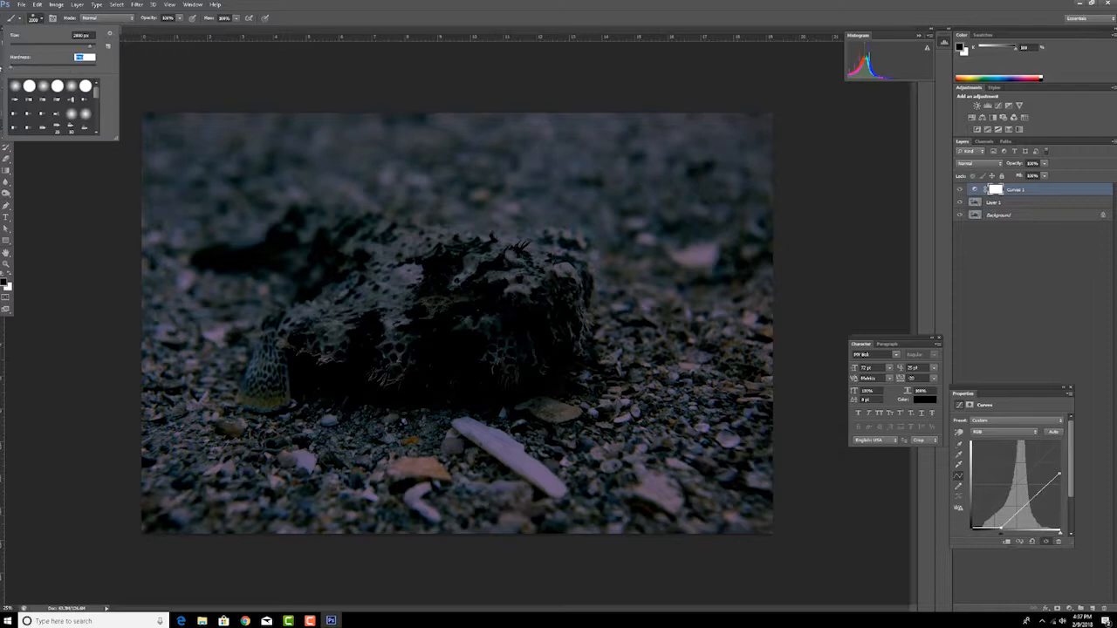
mouse_move(484, 314)
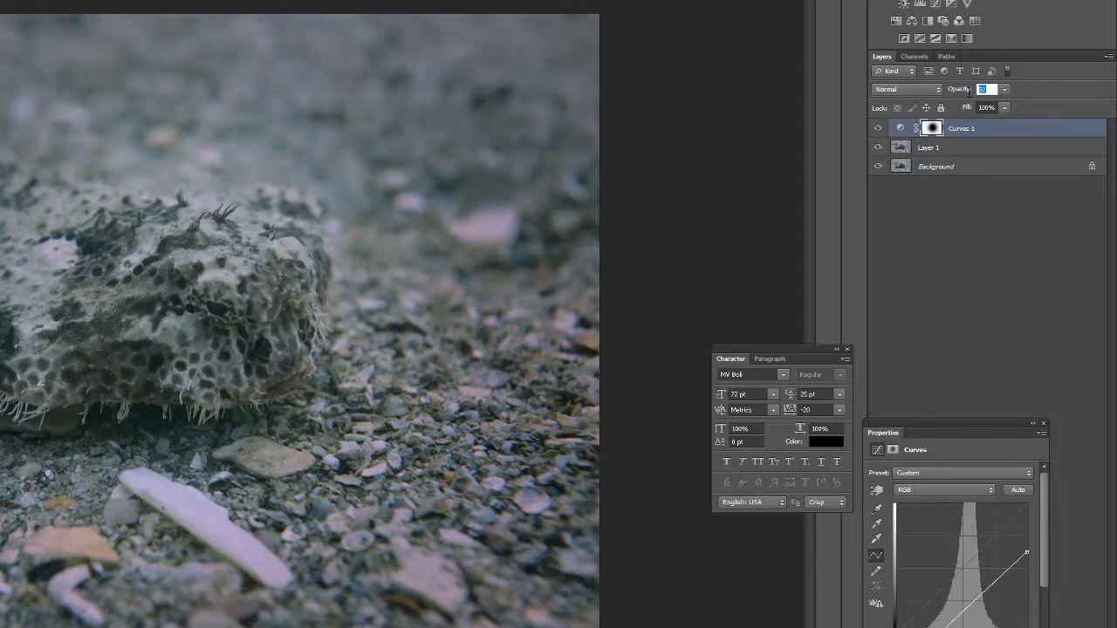
Lower the Curves layer opacity and add a Levels adjustment with the white point pulled inward
click(879, 129)
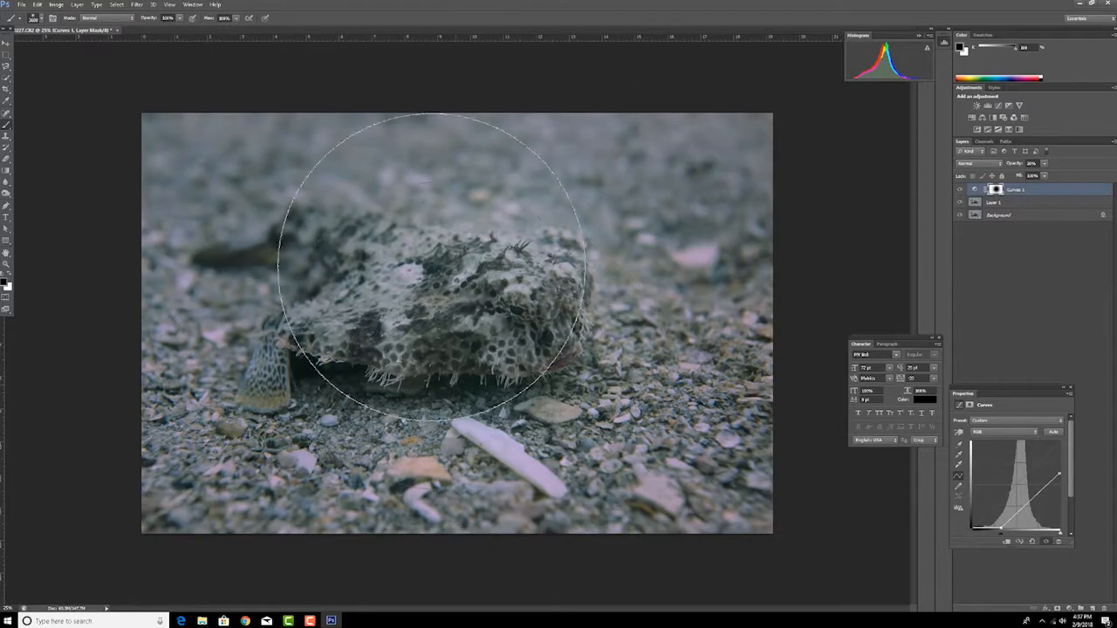
mouse_move(746, 279)
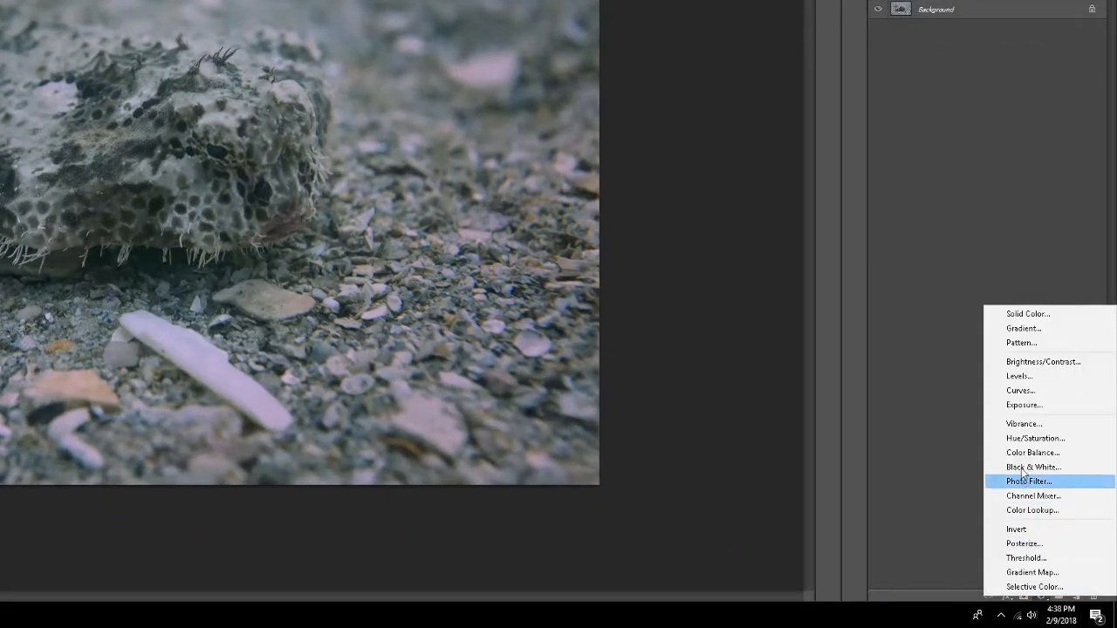
mouse_move(1018, 376)
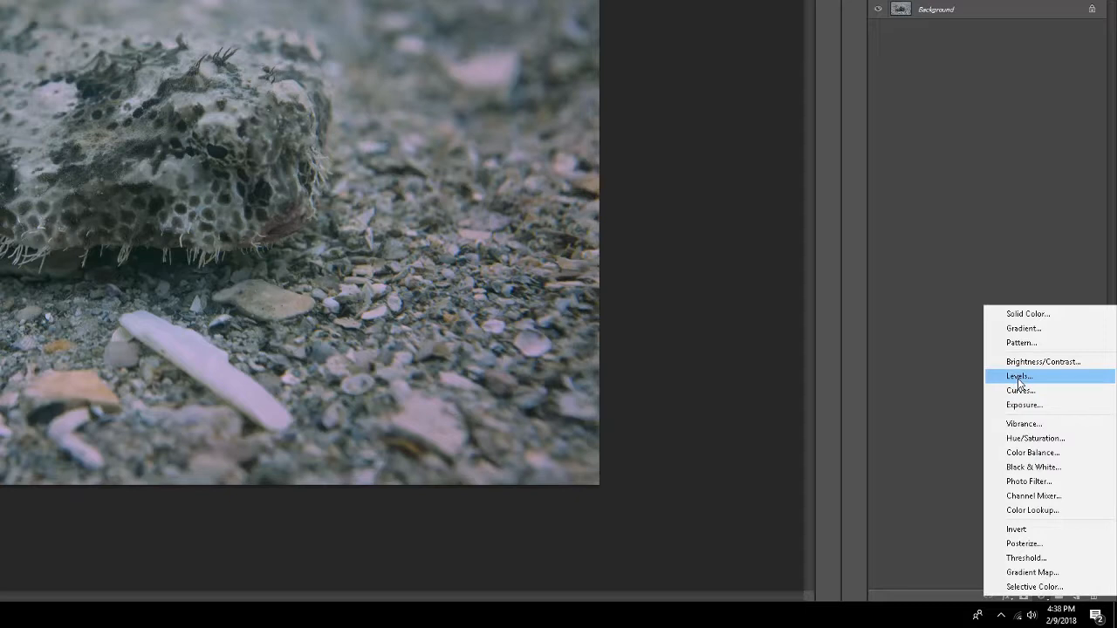
click(1018, 377)
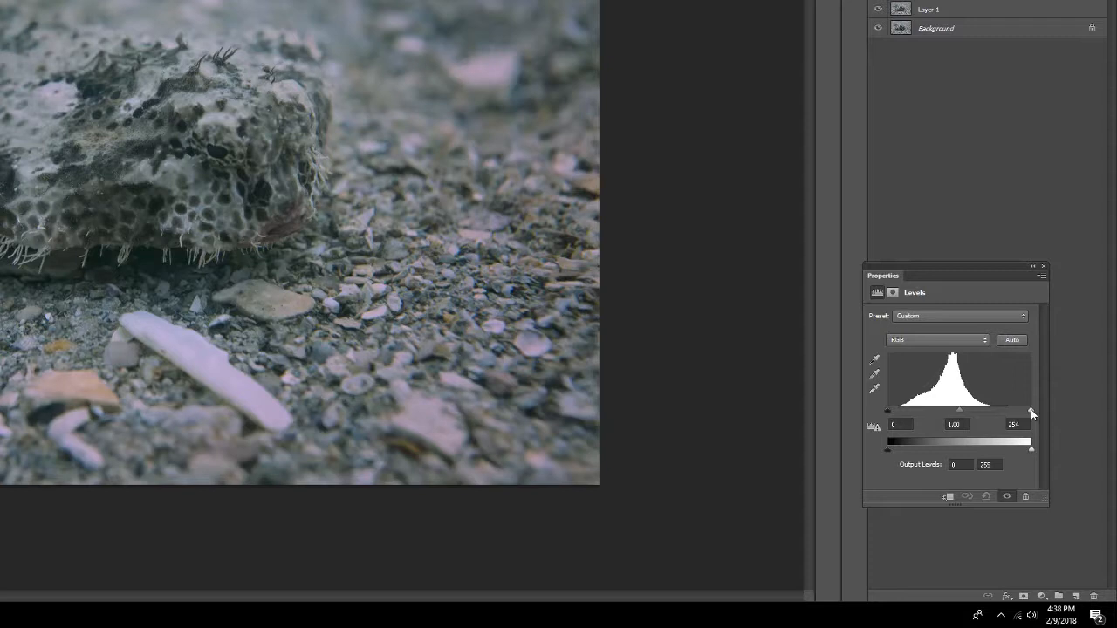
drag(1032, 414, 1028, 415)
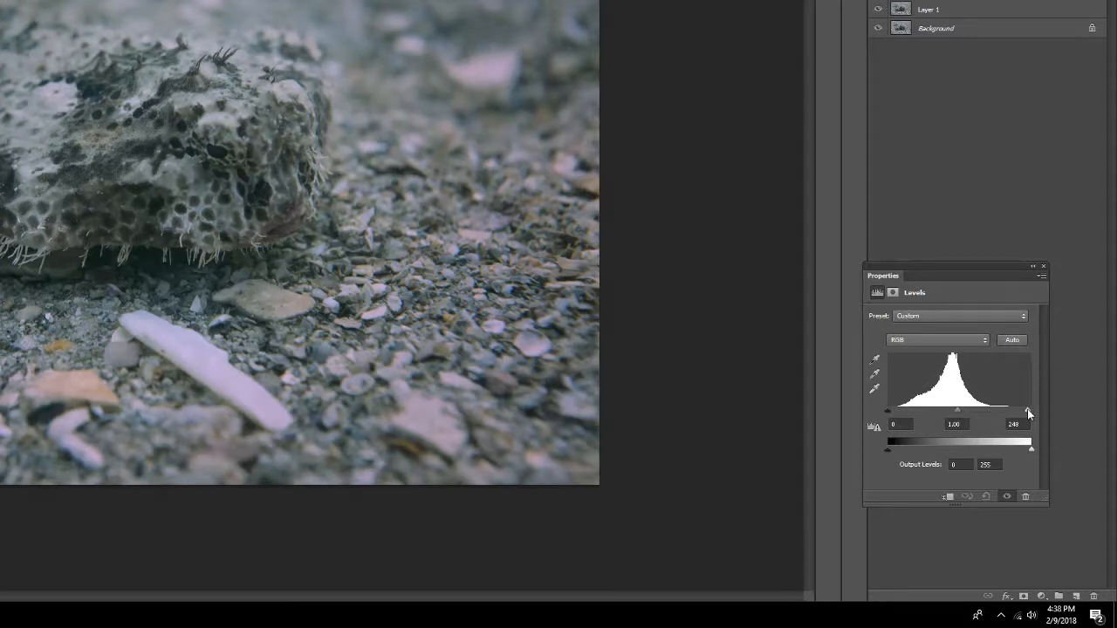
drag(1027, 414, 1012, 415)
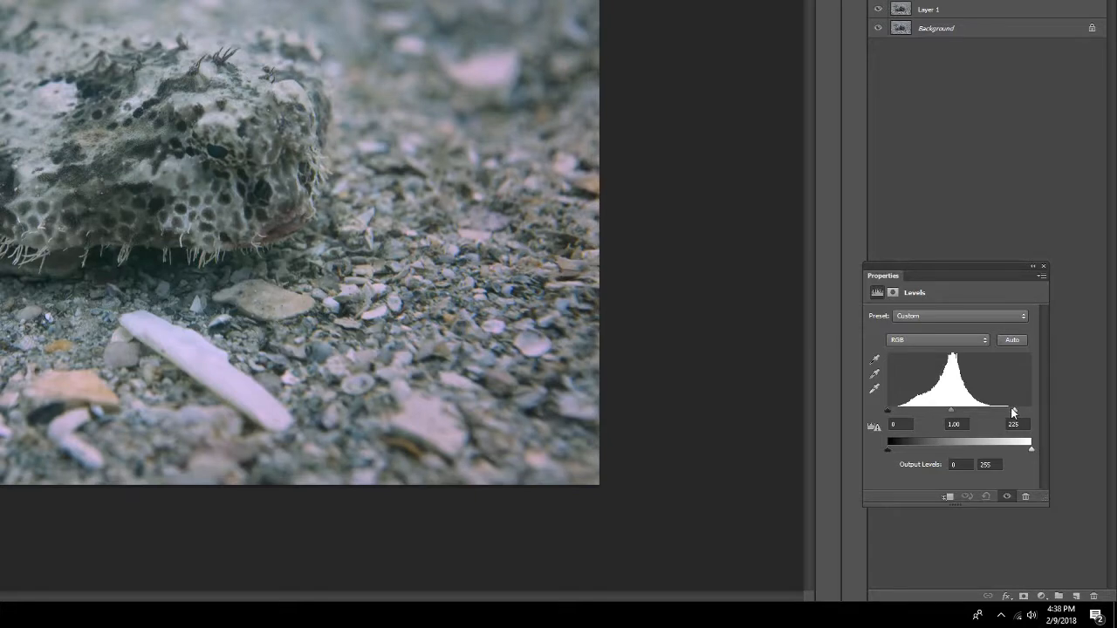
drag(1012, 412, 922, 410)
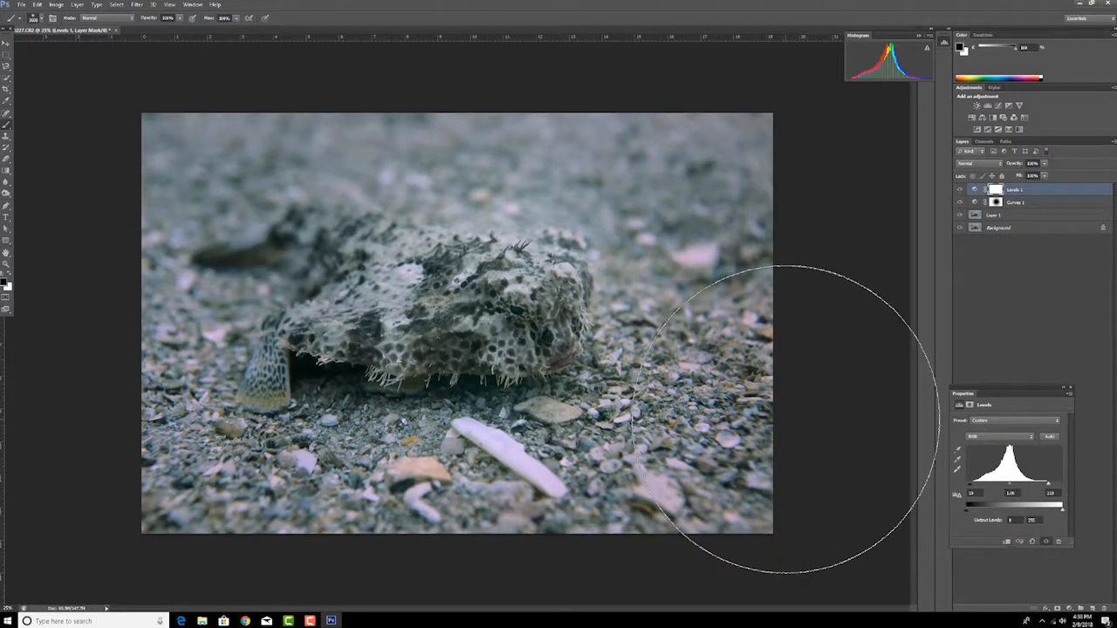
mouse_move(802, 419)
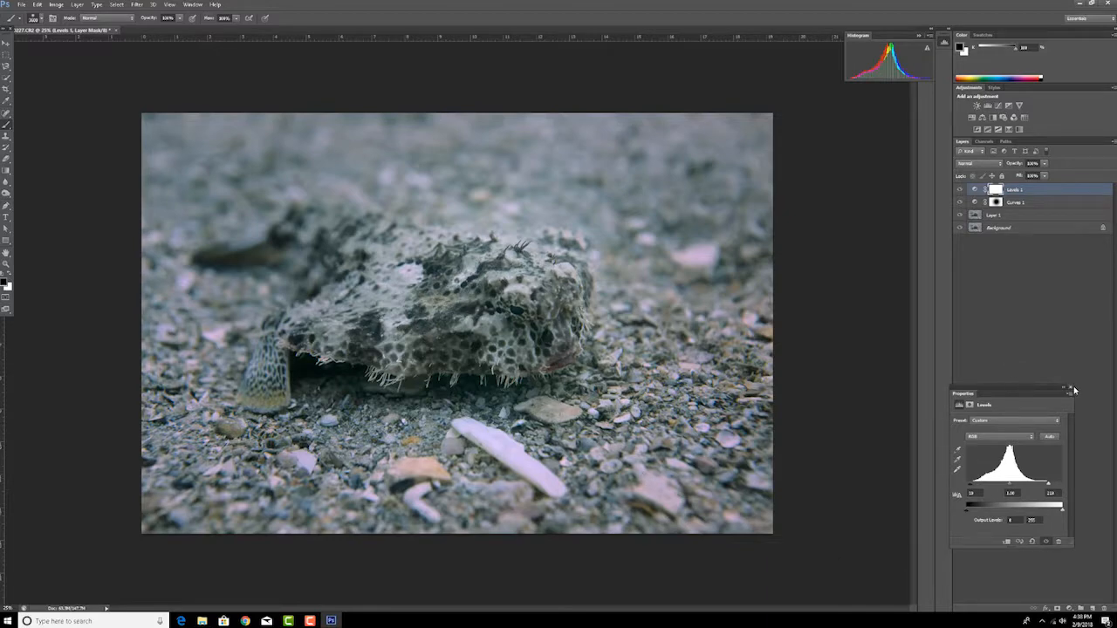
Close the Properties panel and stamp all visible layers into Layer 2
click(1068, 388)
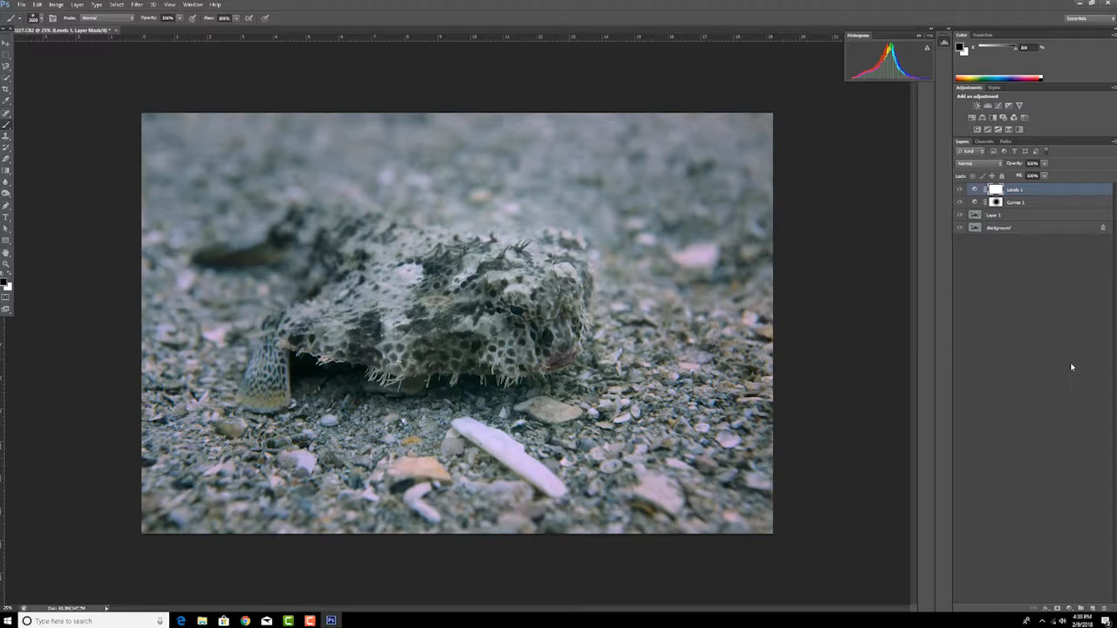
mouse_move(1001, 213)
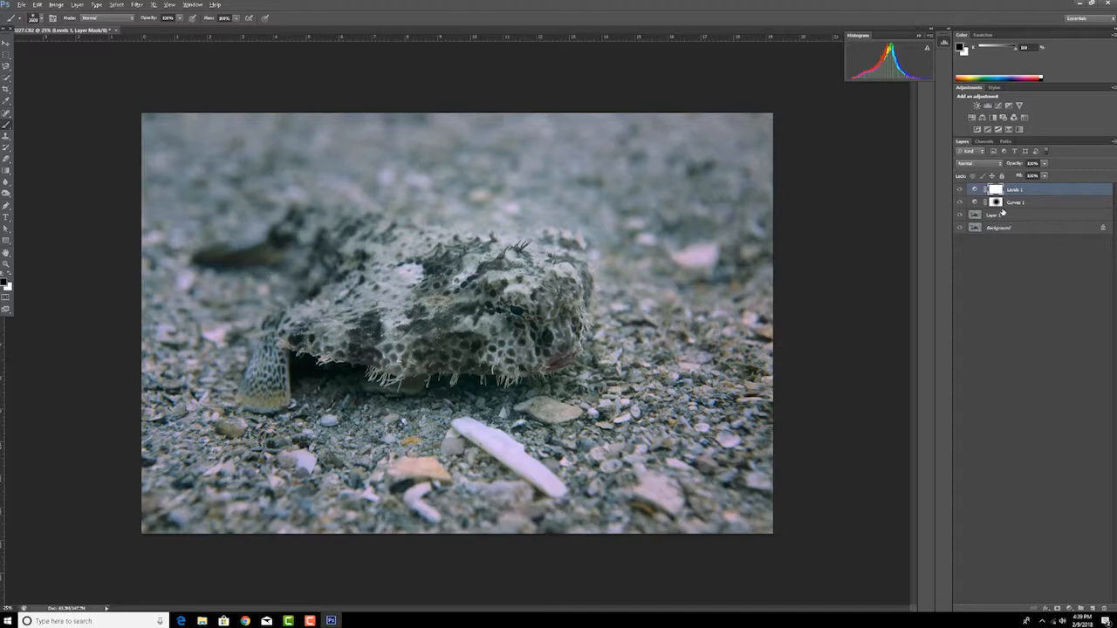
key(ctrl+shift+alt+e)
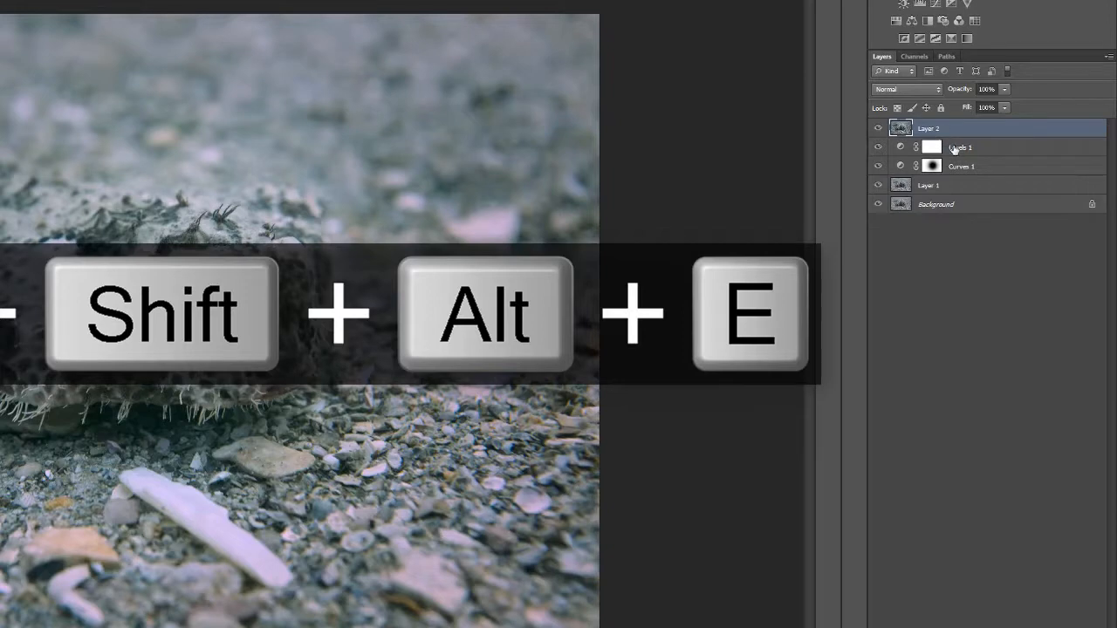
key(shift+alt+e)
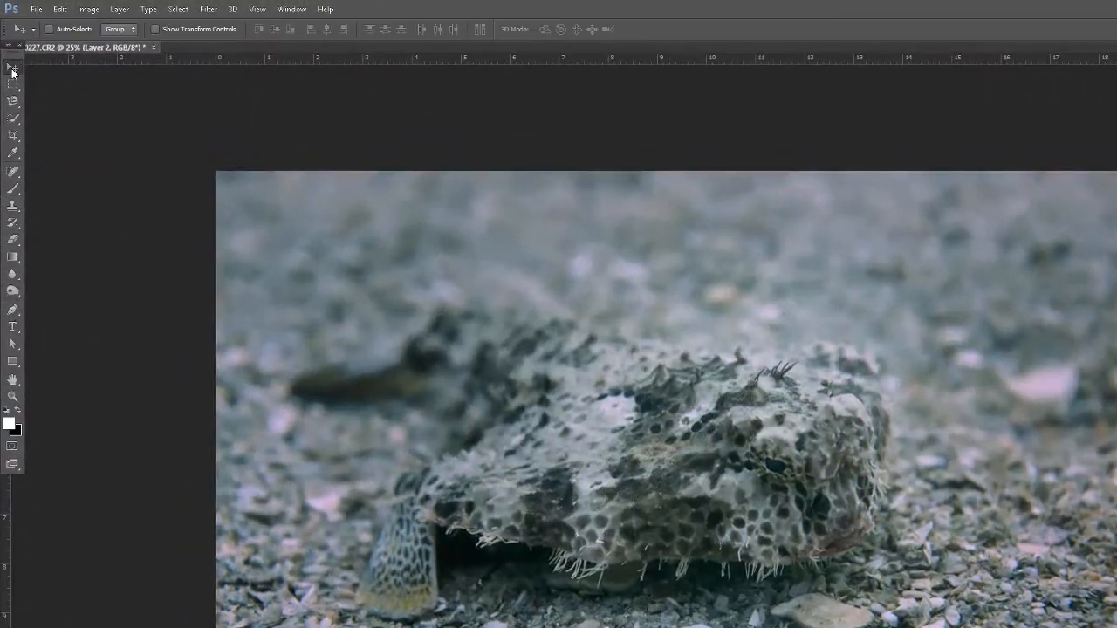
Apply a red Photo Filter at 20% density to Layer 2 and select the layer
click(88, 9)
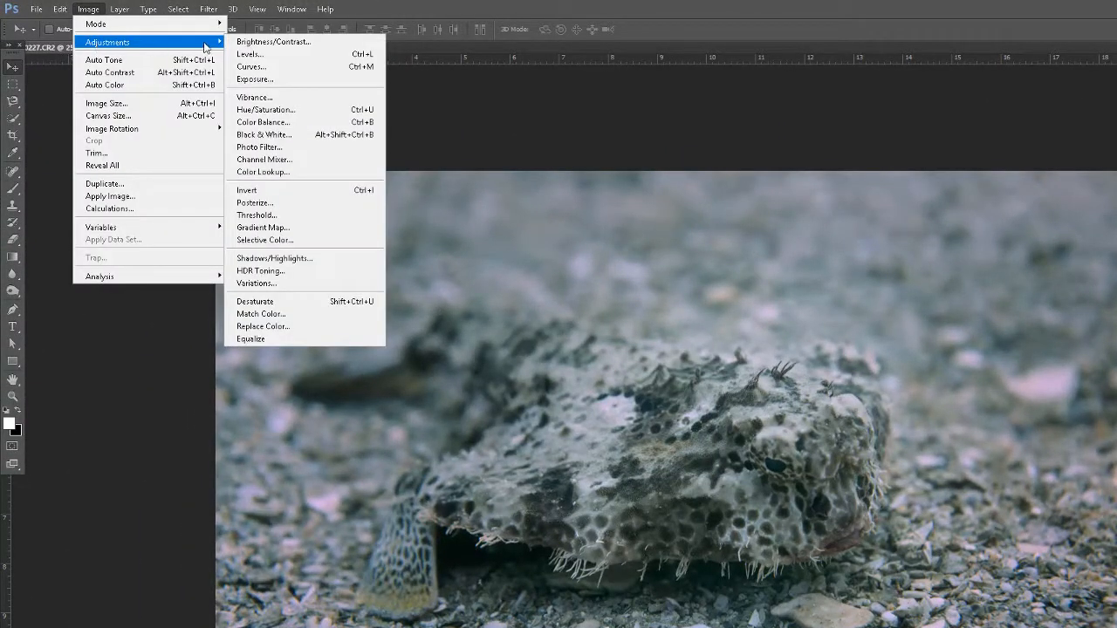
mouse_move(263, 135)
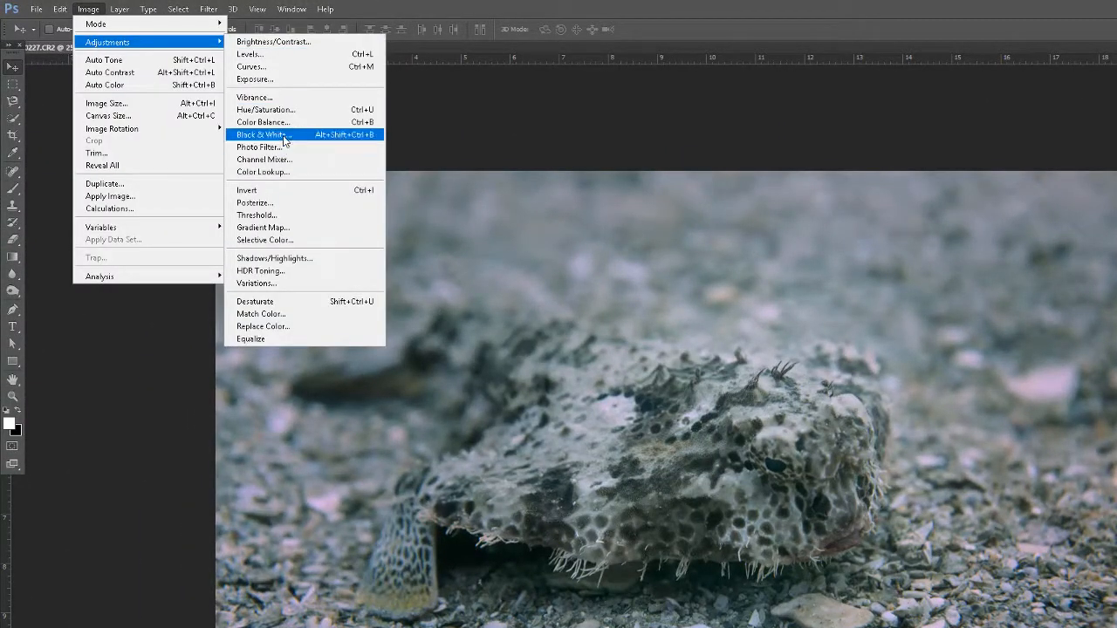
mouse_move(258, 146)
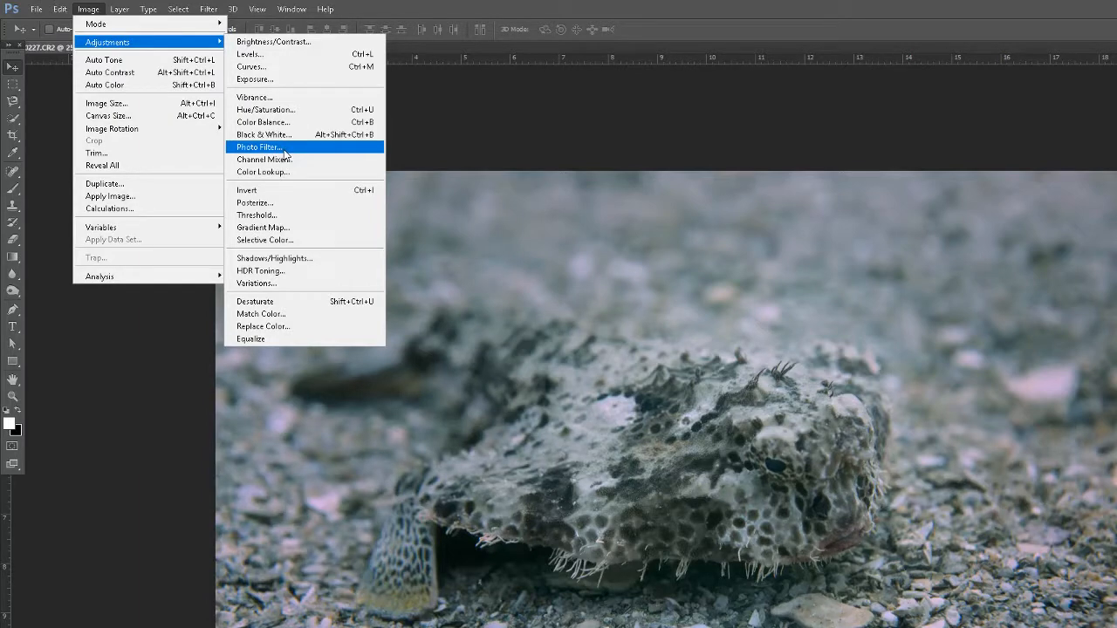
mouse_move(263, 135)
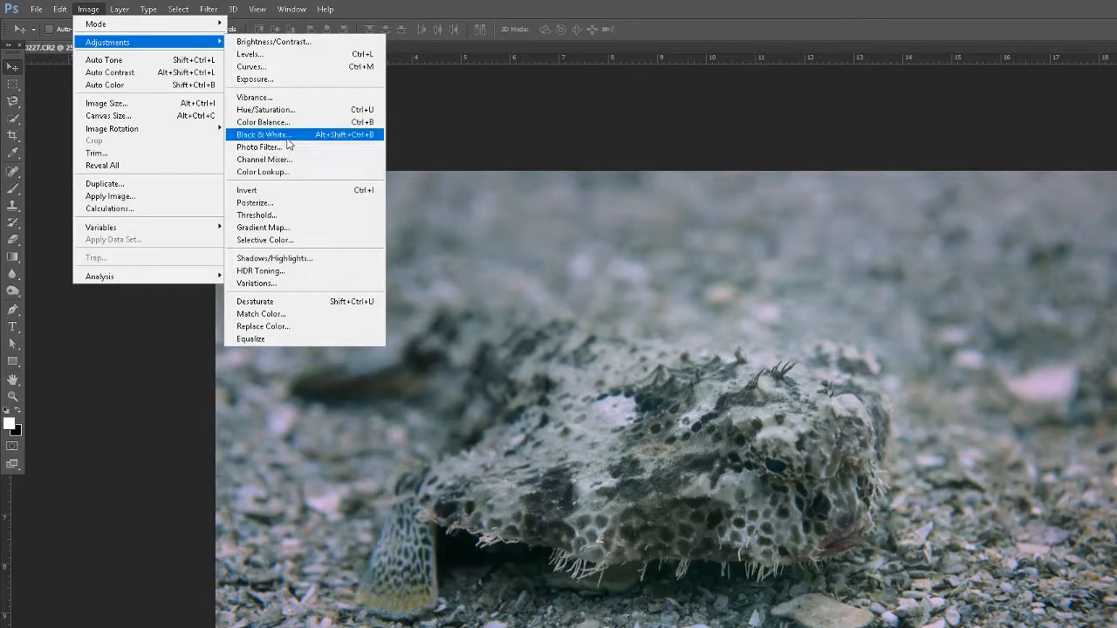
click(258, 146)
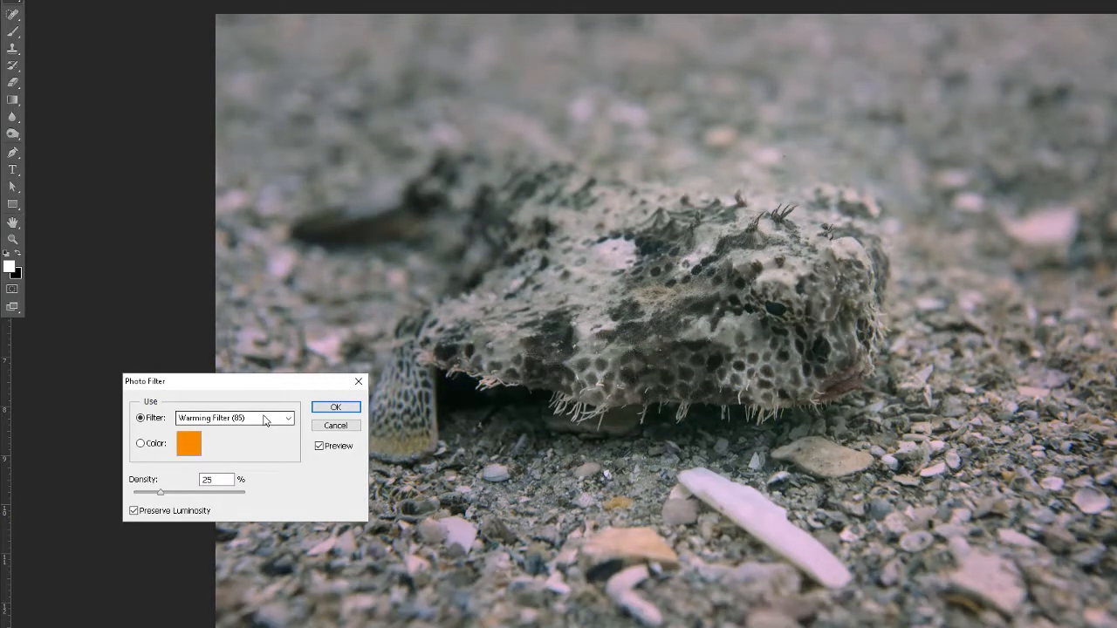
click(234, 418)
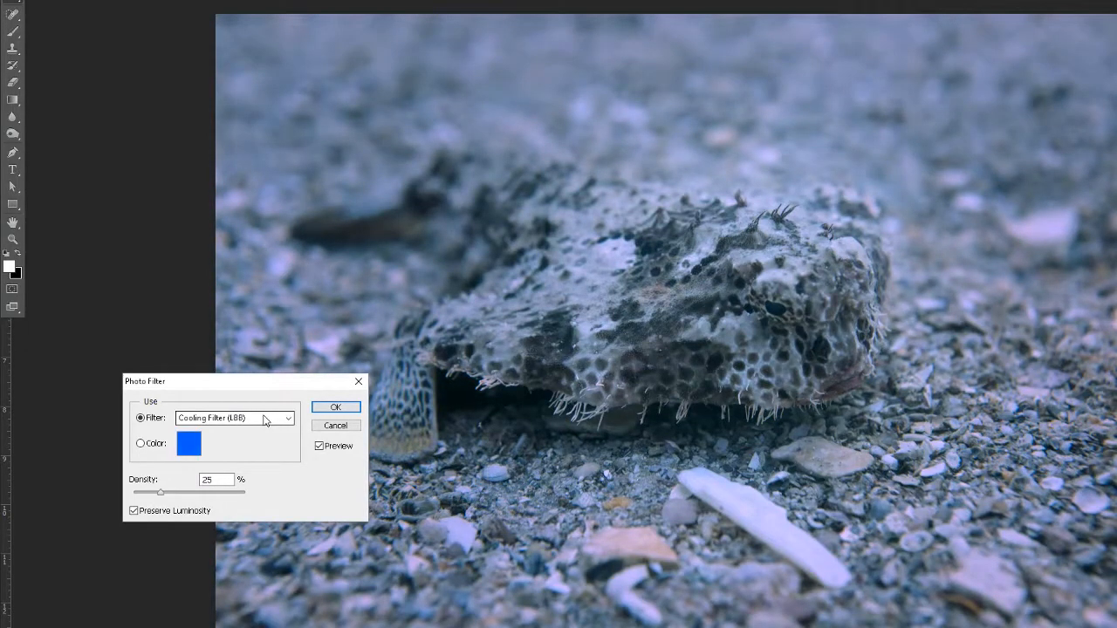
click(234, 418)
text(20)
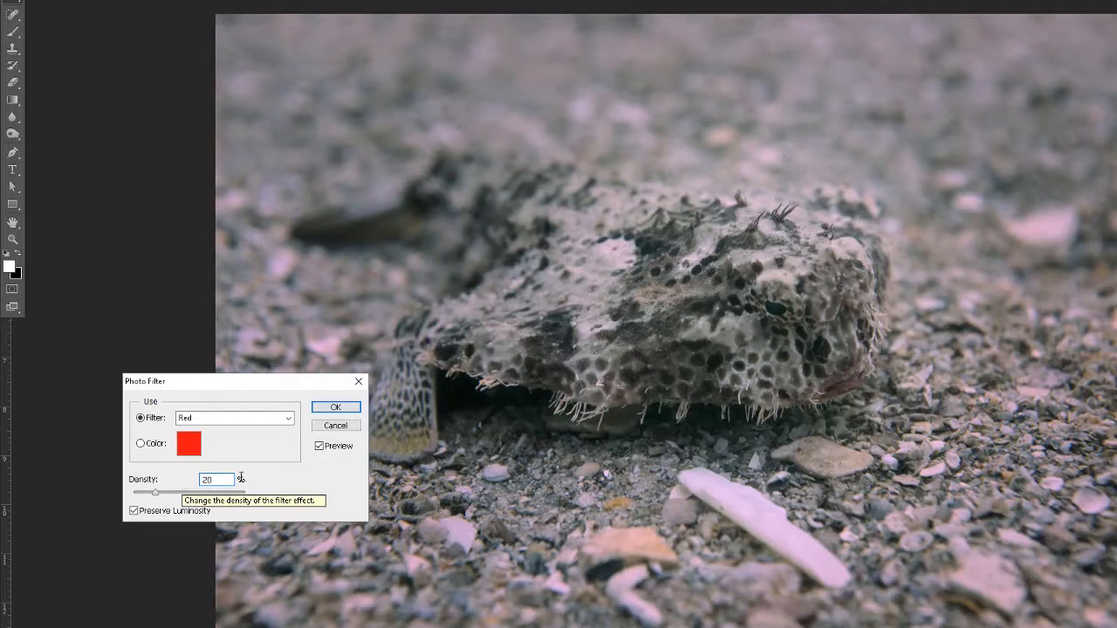
click(336, 406)
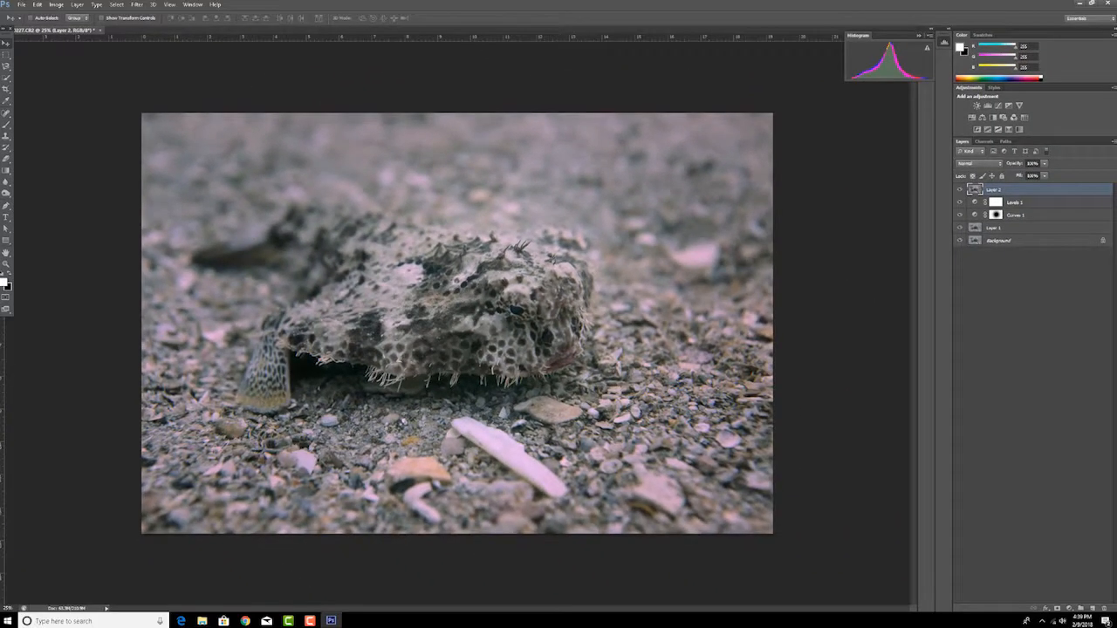
mouse_move(1001, 187)
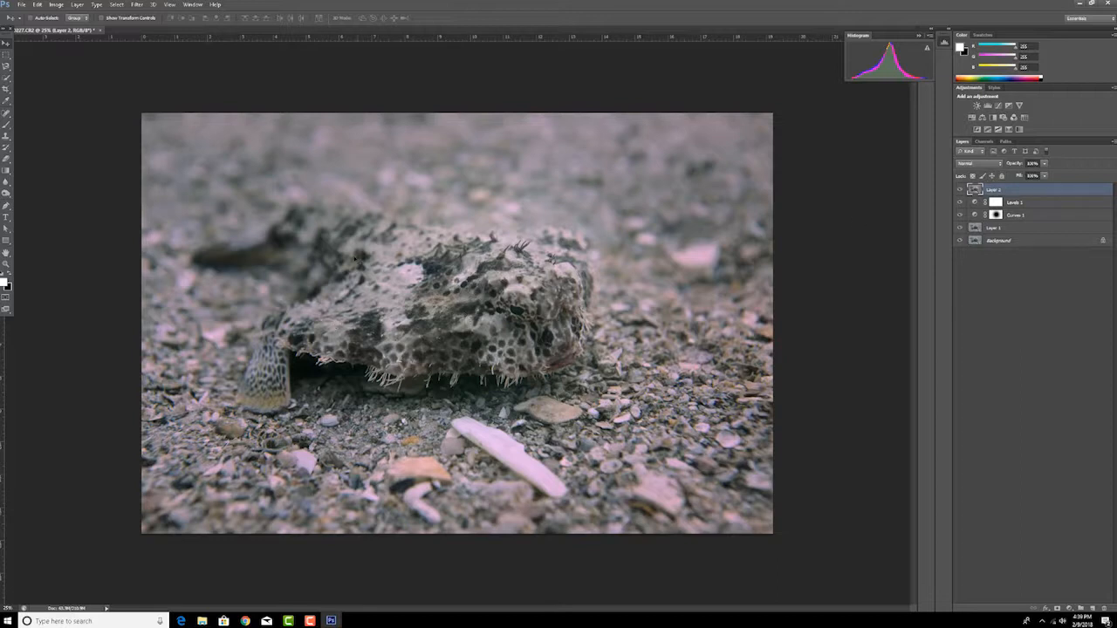
mouse_move(536, 329)
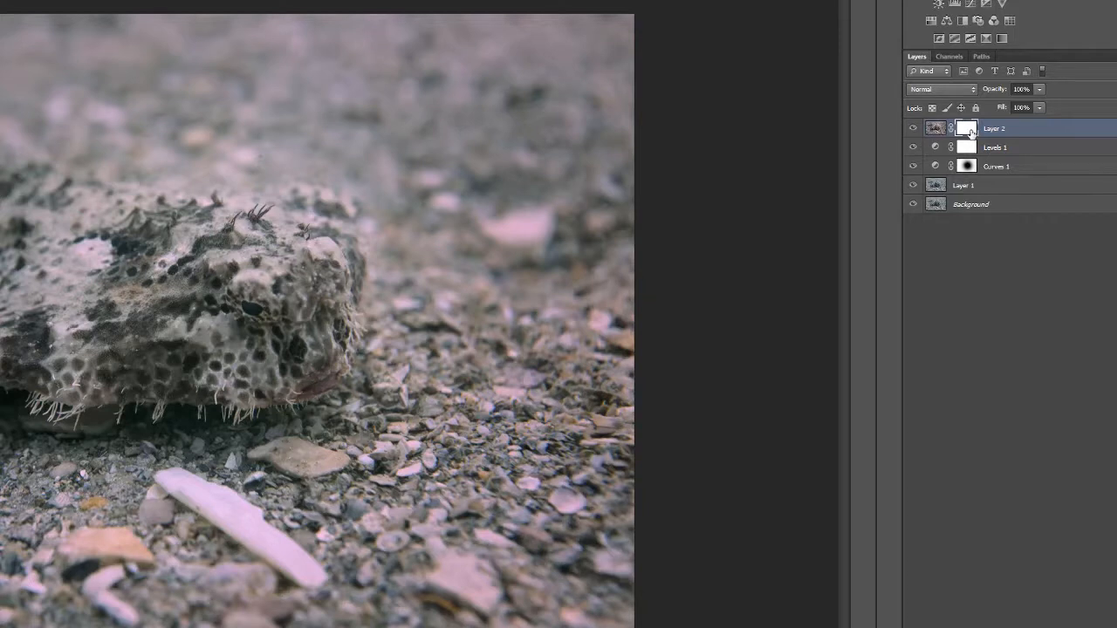
mouse_move(966, 129)
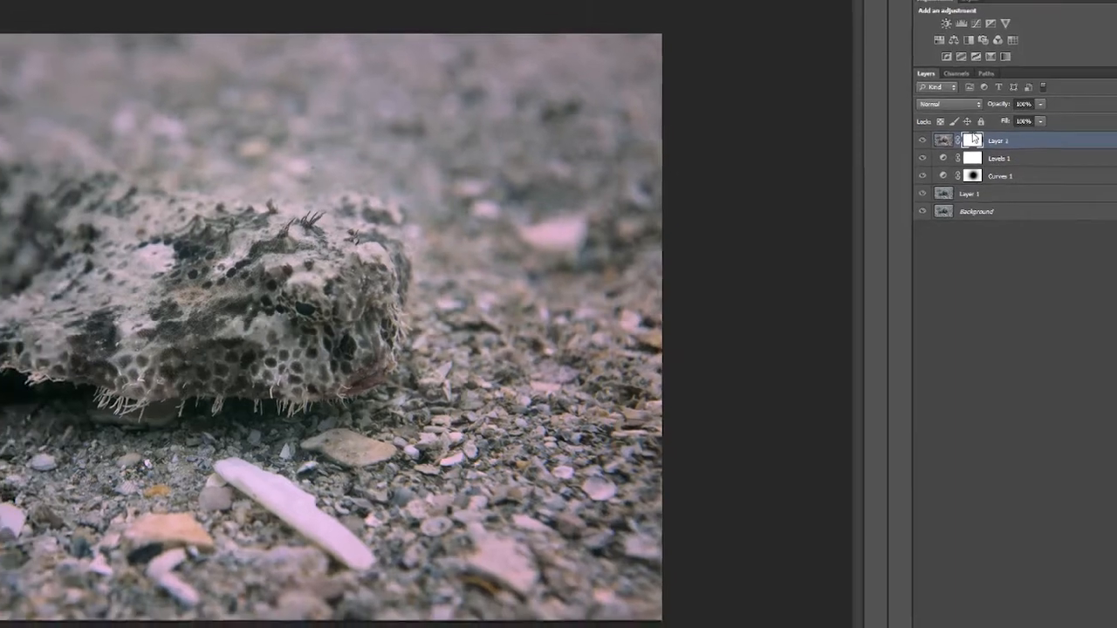
Invert Layer 2's mask to all black, hiding the pink tint
key(ctrl+i)
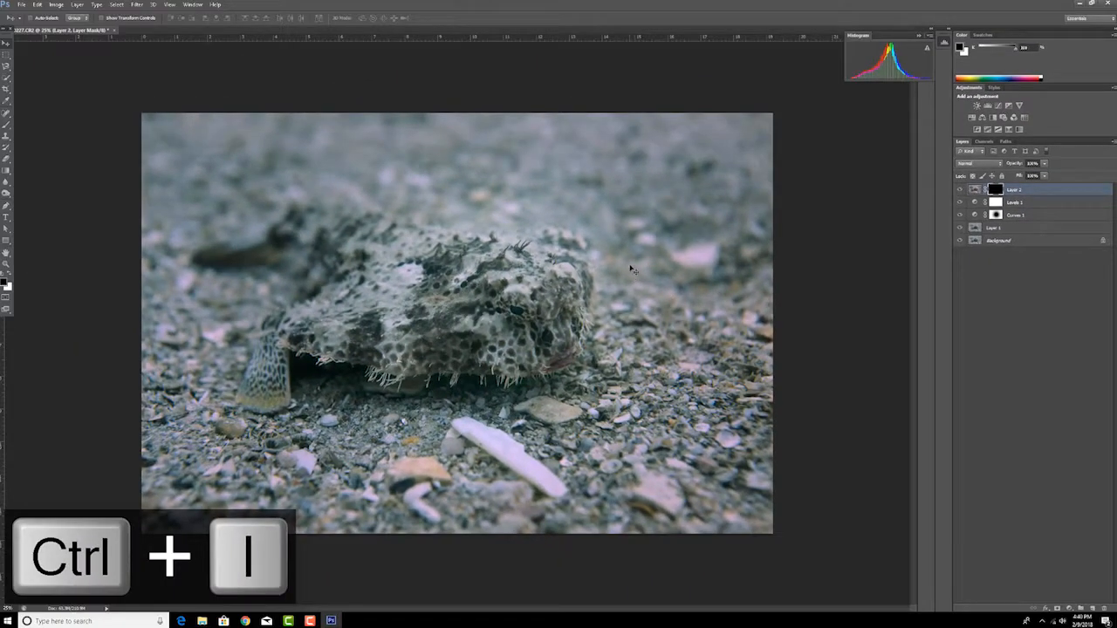
key(ctrl+i)
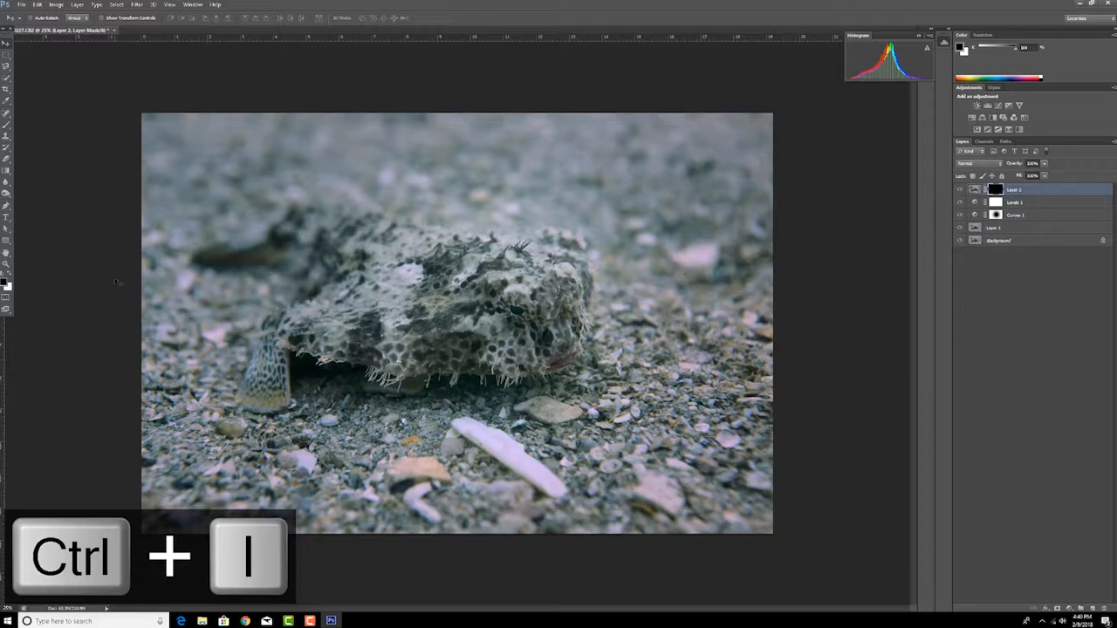
key(ctrl+i)
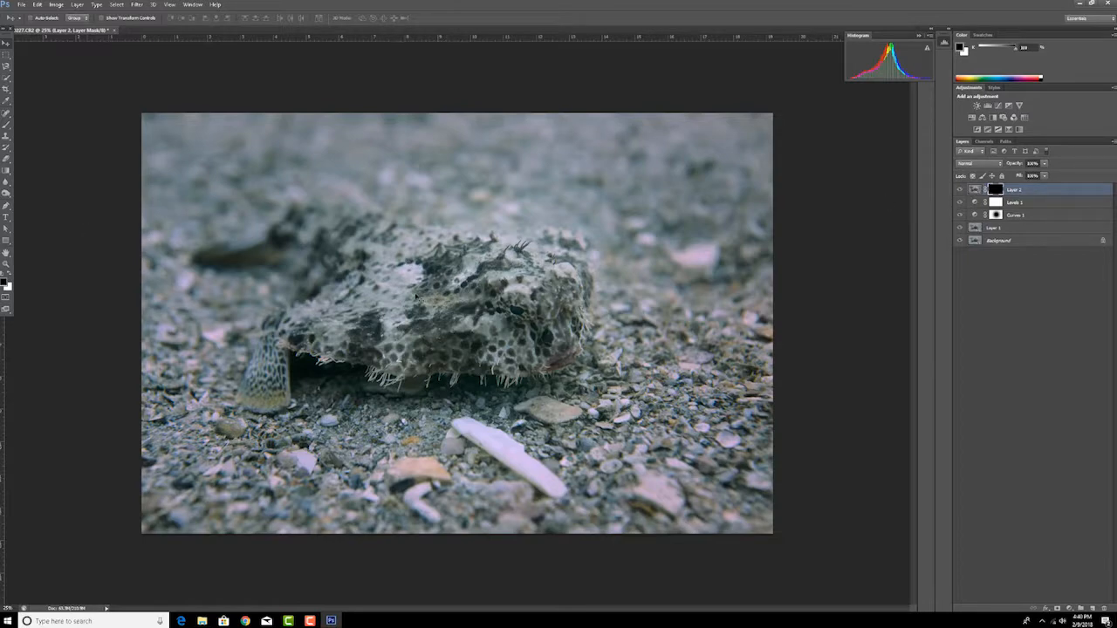
mouse_move(71, 278)
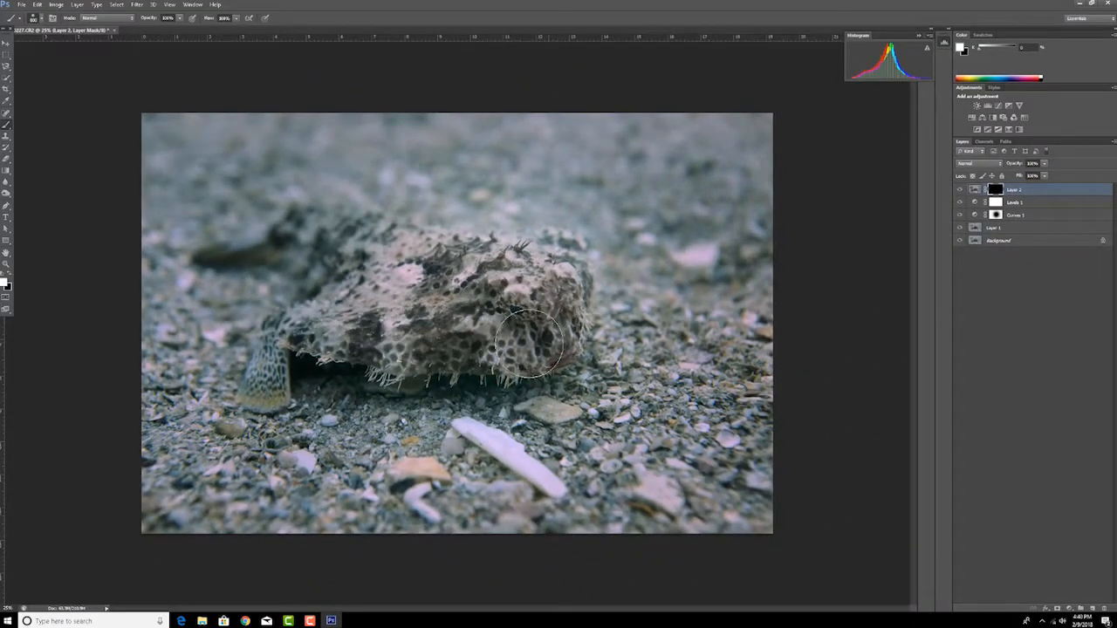
Paint white over the batfish on Layer 2's mask, undoing three strokes that spilled
drag(523, 340, 336, 340)
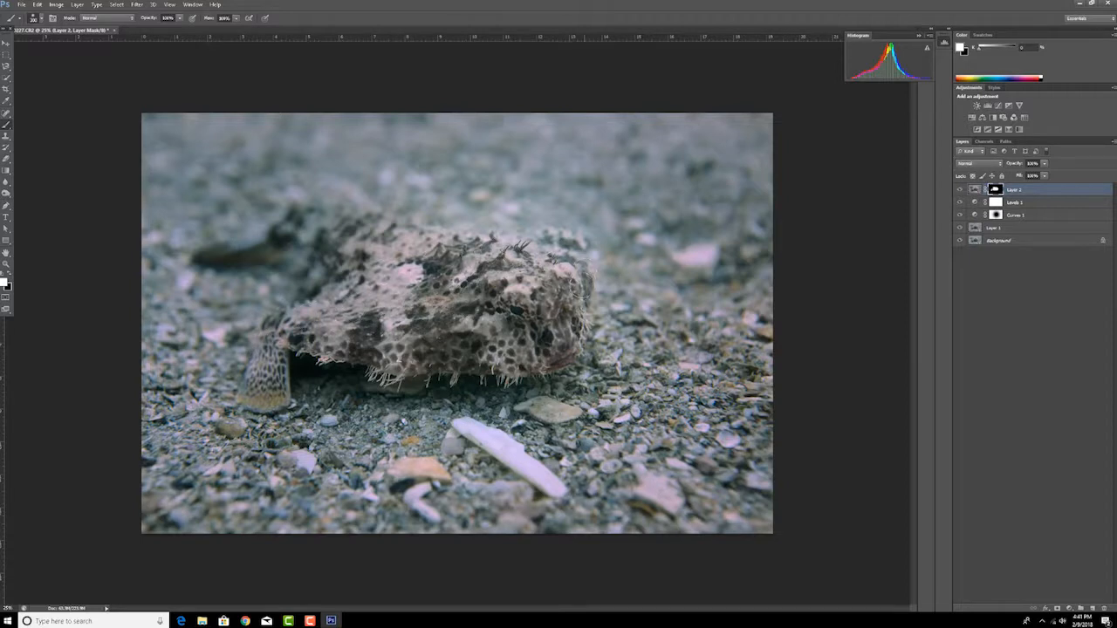
key(ctrl+z)
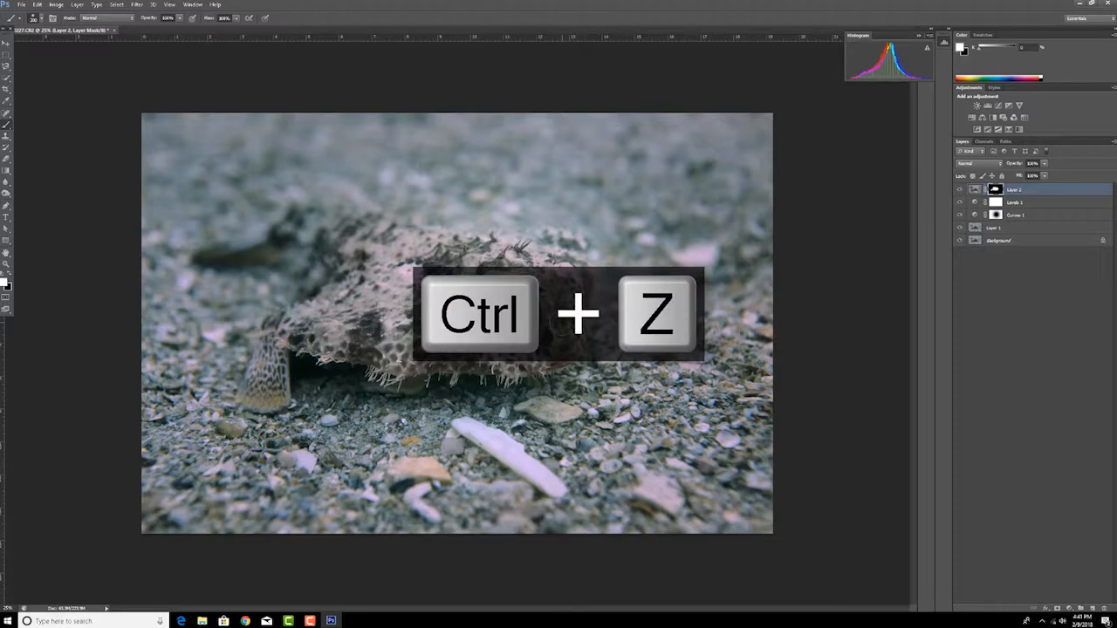
key(ctrl+z)
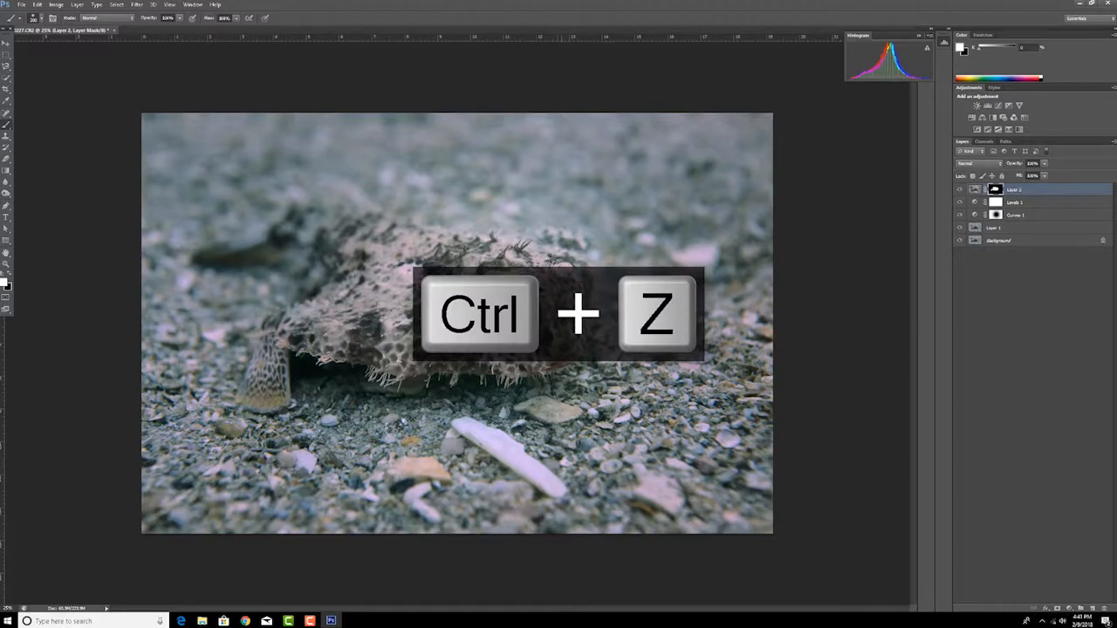
key(ctrl+z)
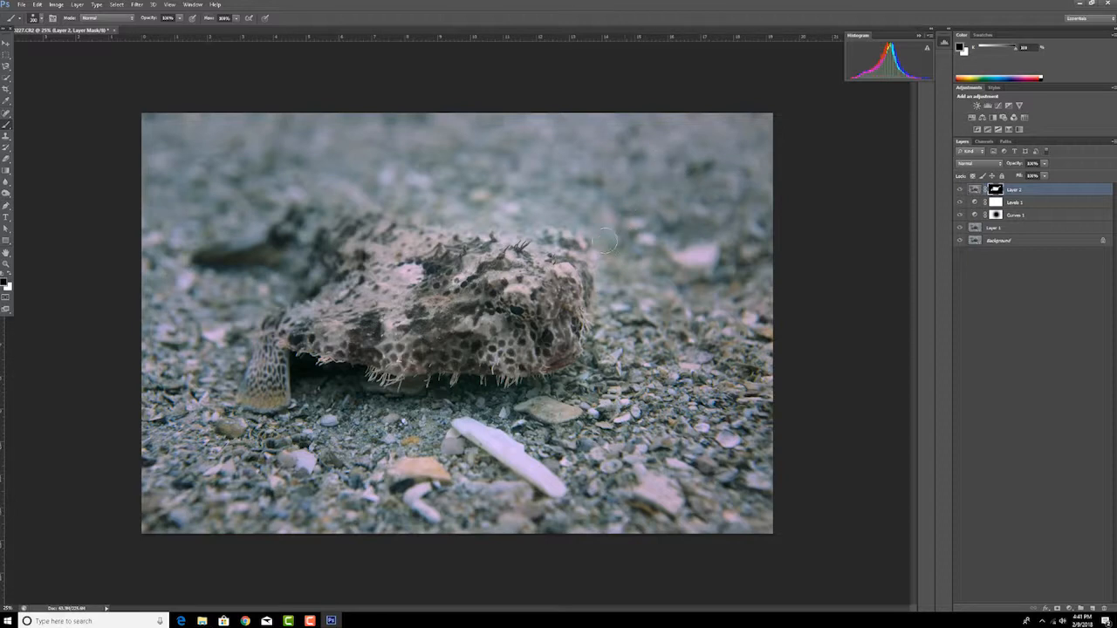
mouse_move(604, 299)
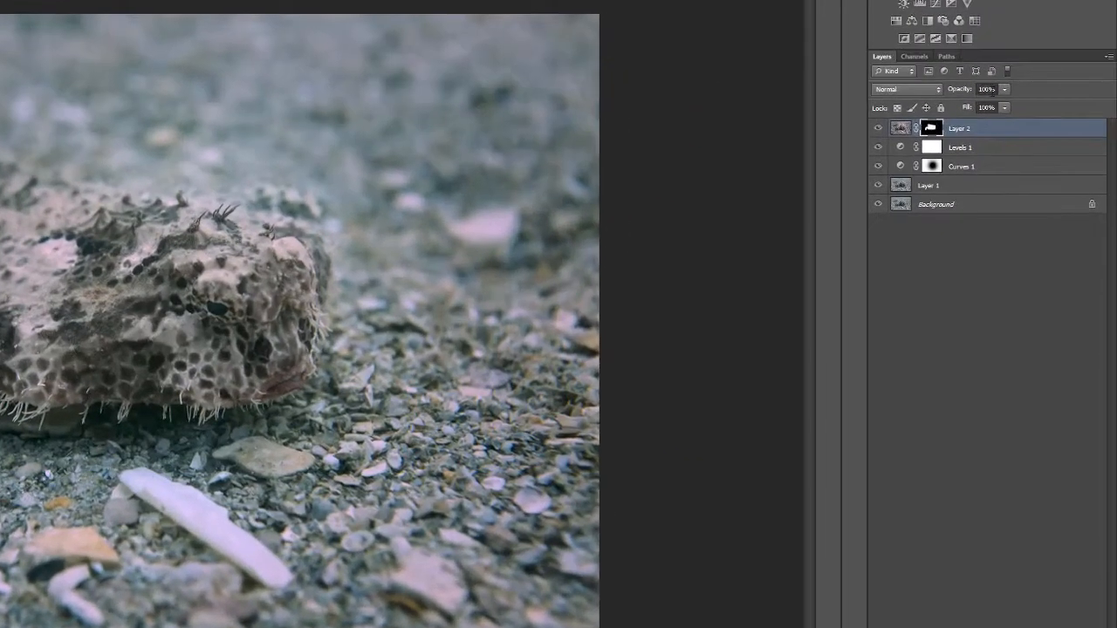
click(987, 89)
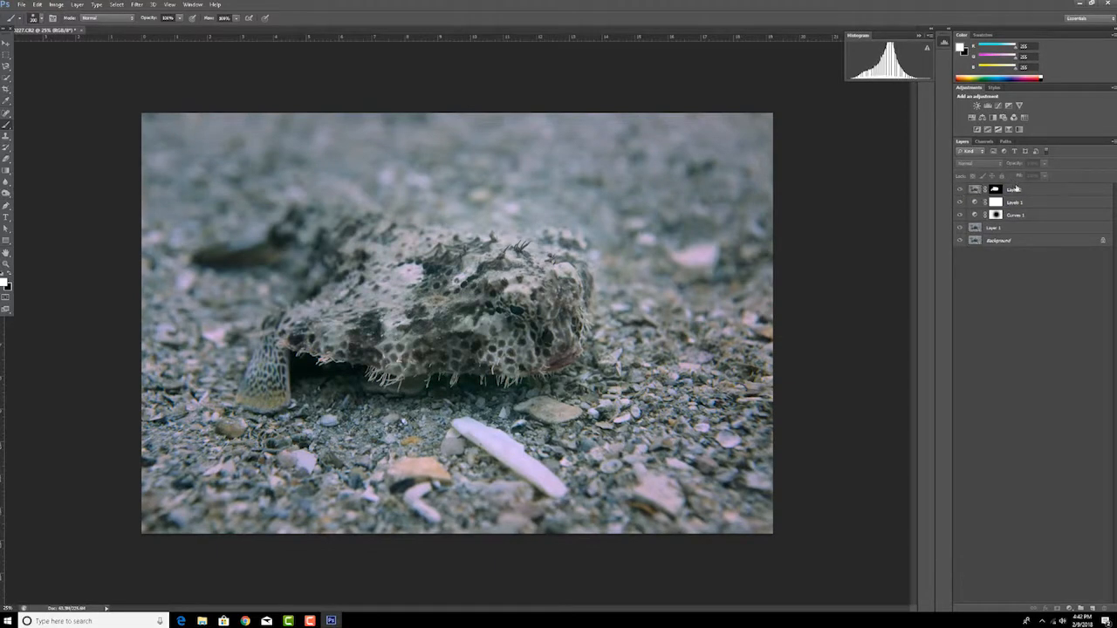
Lower Layer 2's opacity to soften the batfish's pink warmth, then reselect Layer 2
click(1012, 189)
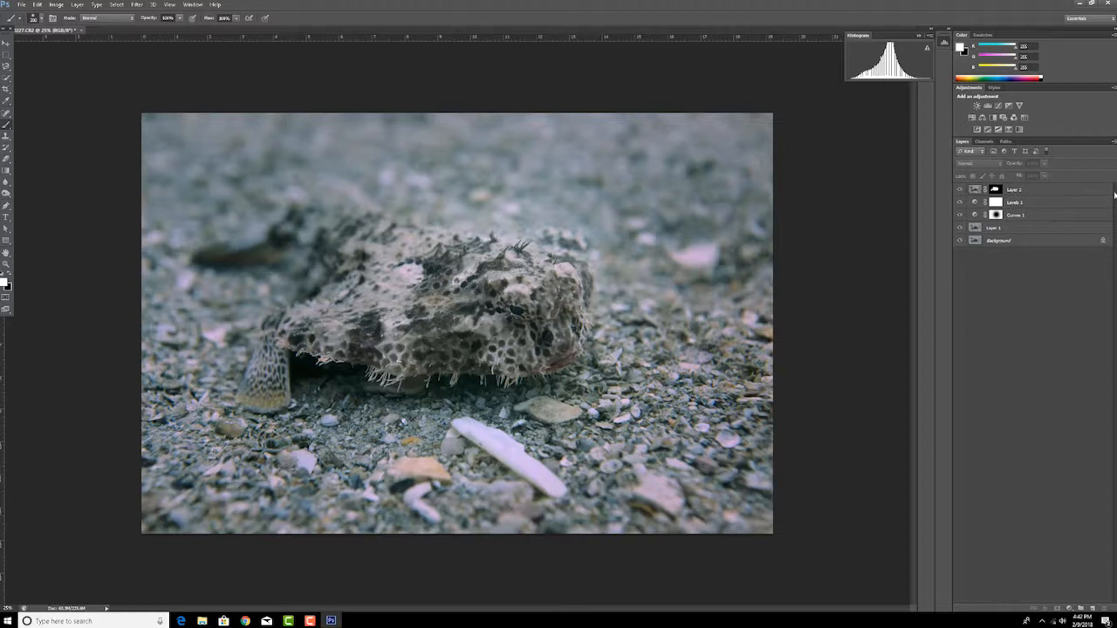
mouse_move(1030, 193)
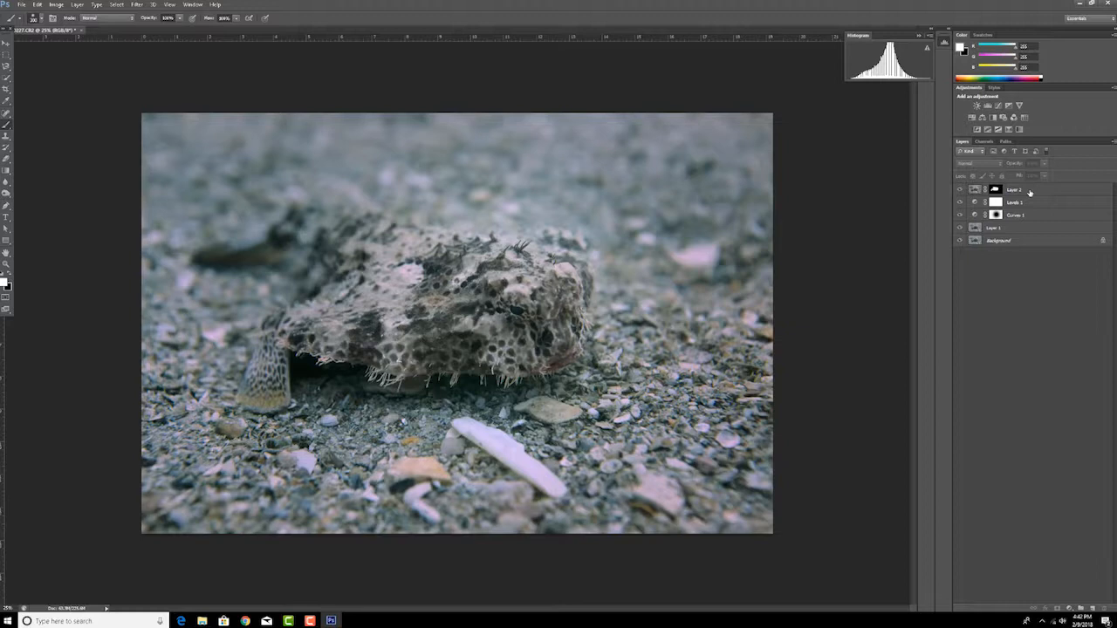
click(1012, 189)
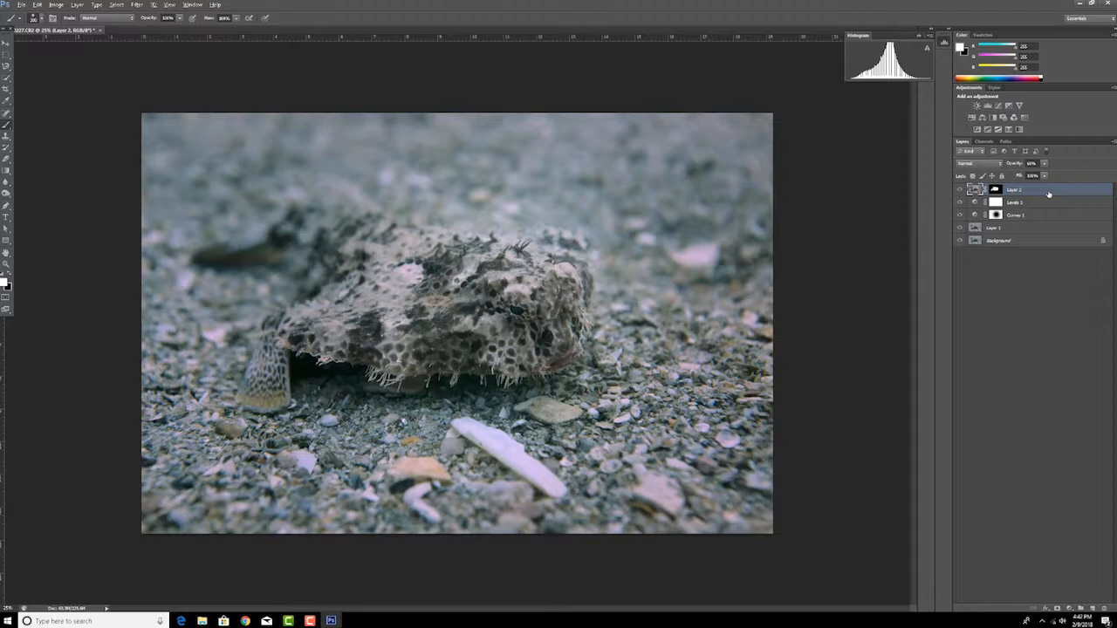
Stamp all visible layers into a new Layer 3 and desaturate it to grey
key(ctrl+shift+alt+e)
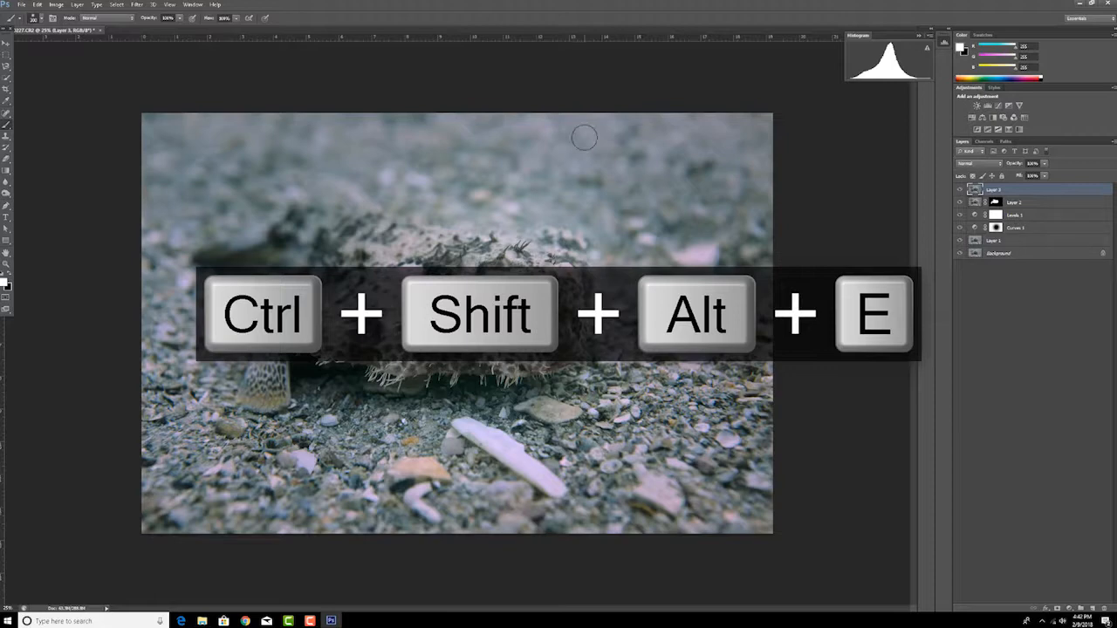
key(ctrl+shift+alt+e)
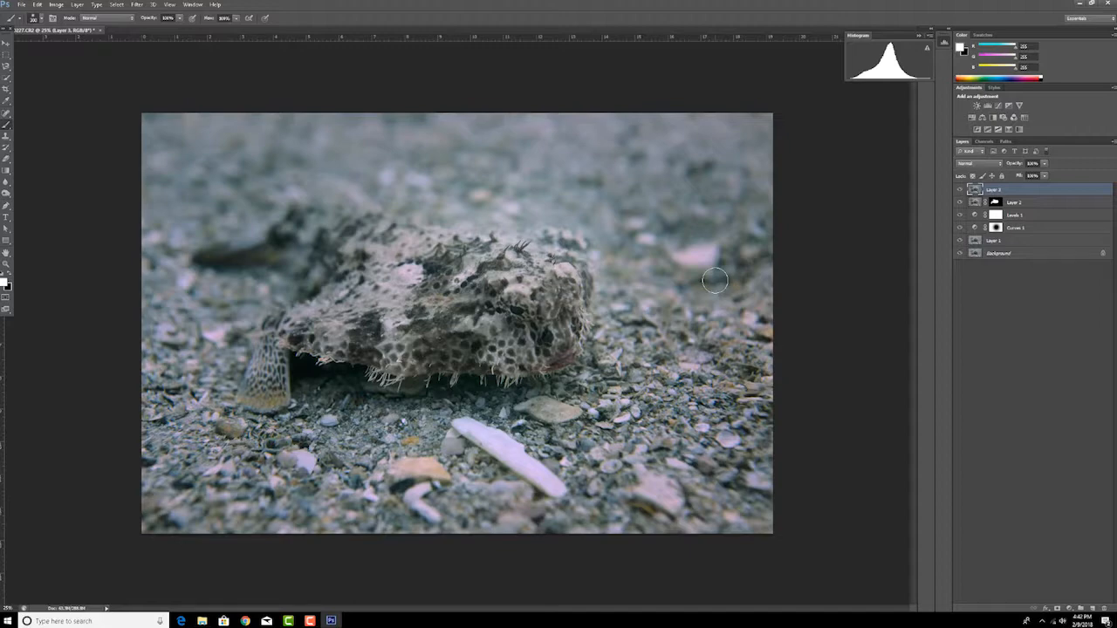
key(ctrl+shift+u)
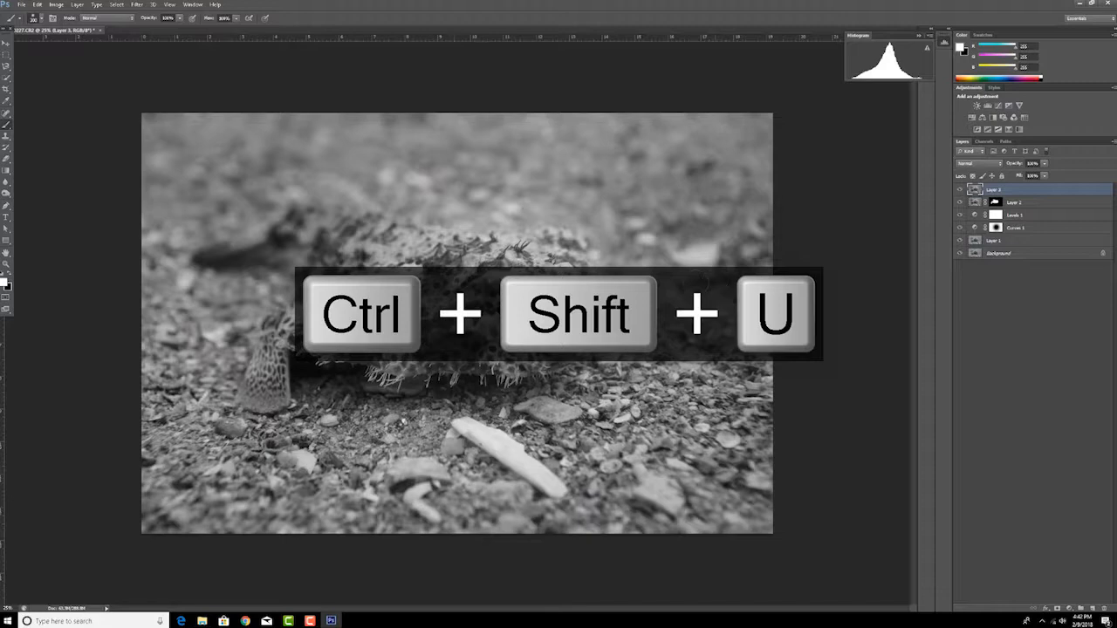
mouse_move(612, 201)
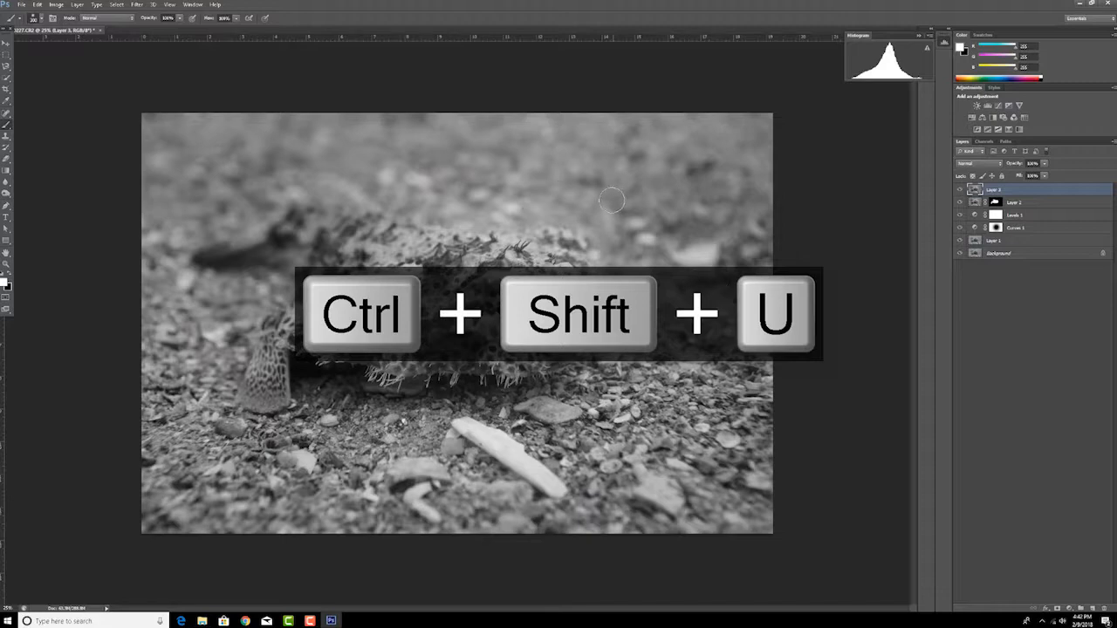
click(208, 9)
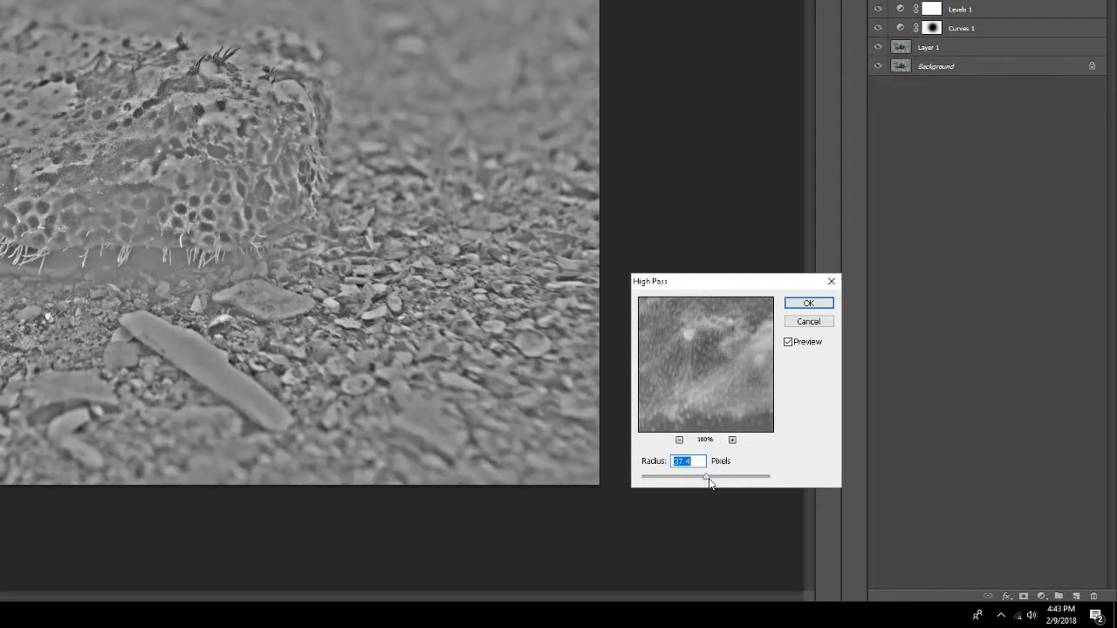
Apply a High Pass filter with an increased radius to grey Layer 3
drag(705, 477, 717, 478)
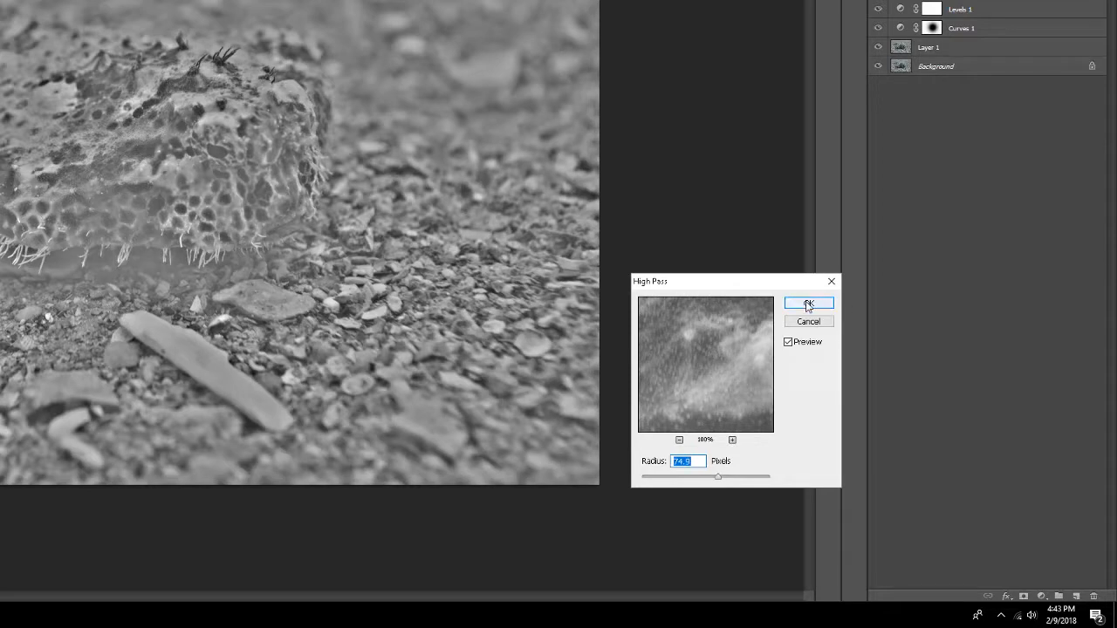
click(807, 302)
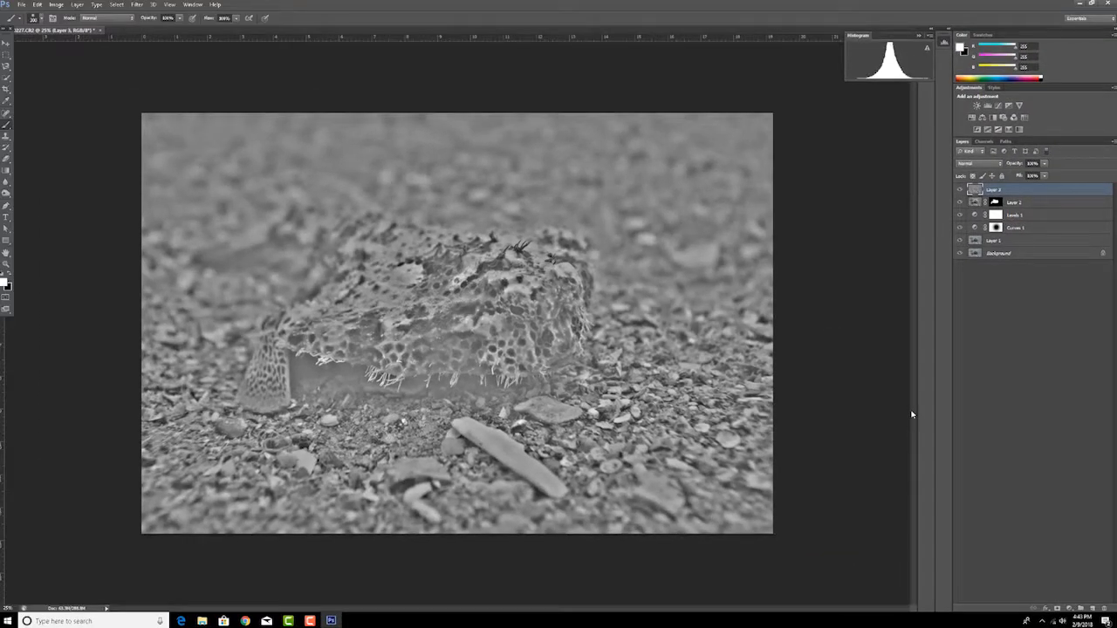
mouse_move(897, 343)
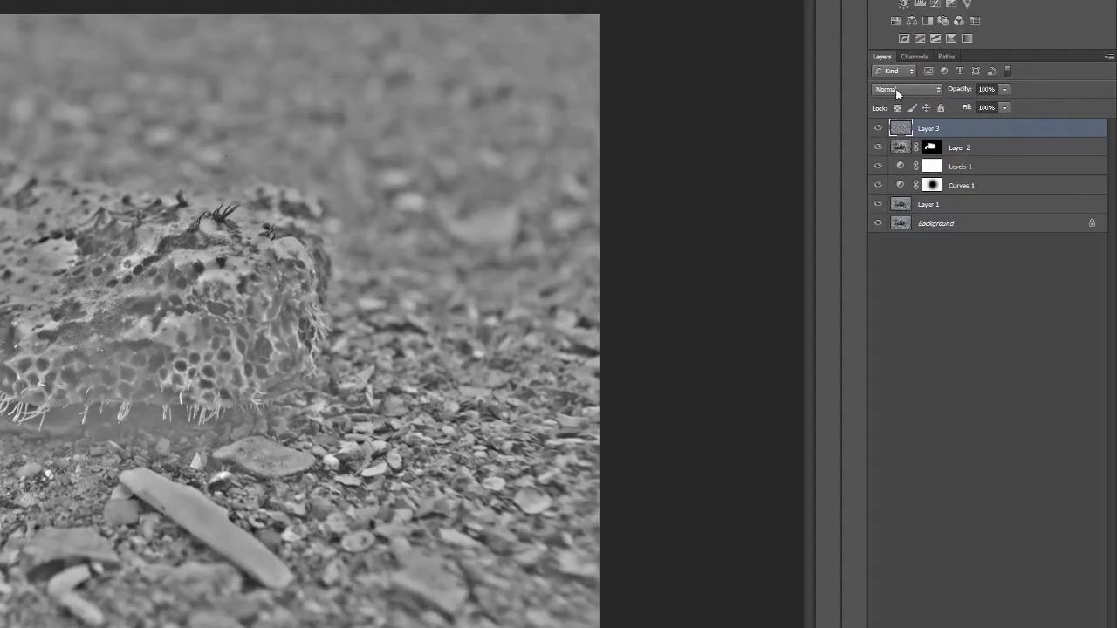
Try Vivid Light and Overlay blend modes on Layer 3, then reopen the mode list
click(906, 89)
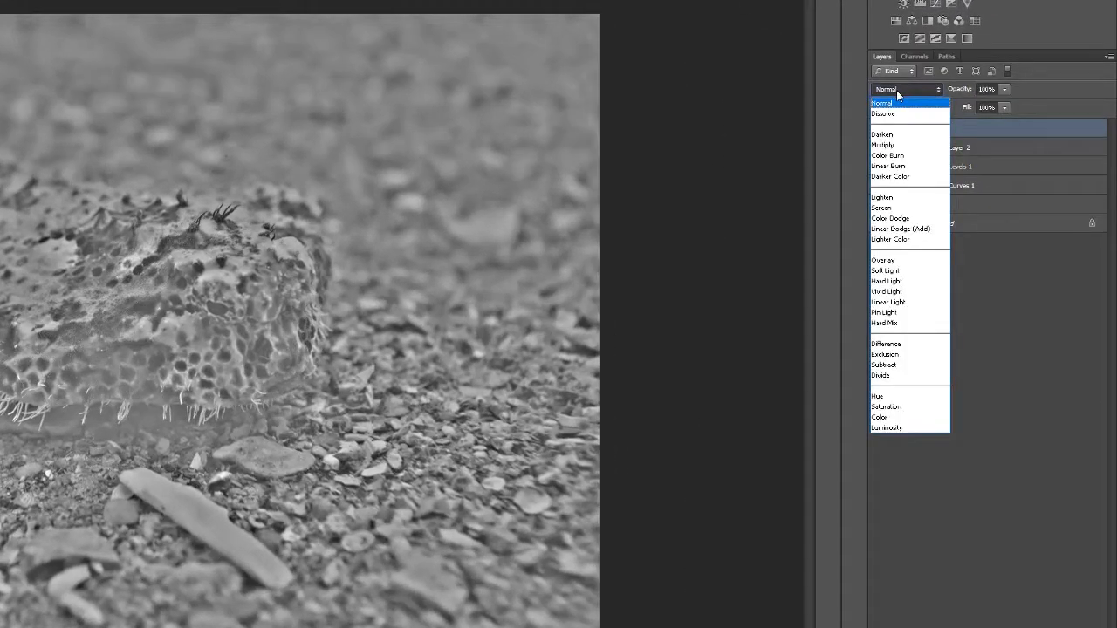
mouse_move(894, 291)
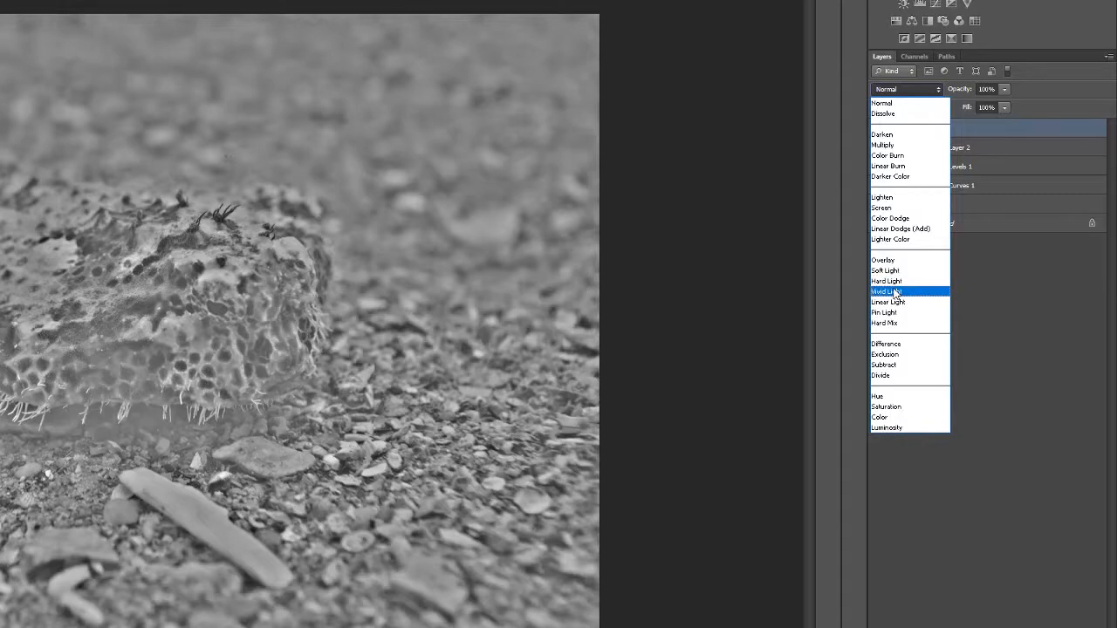
click(886, 291)
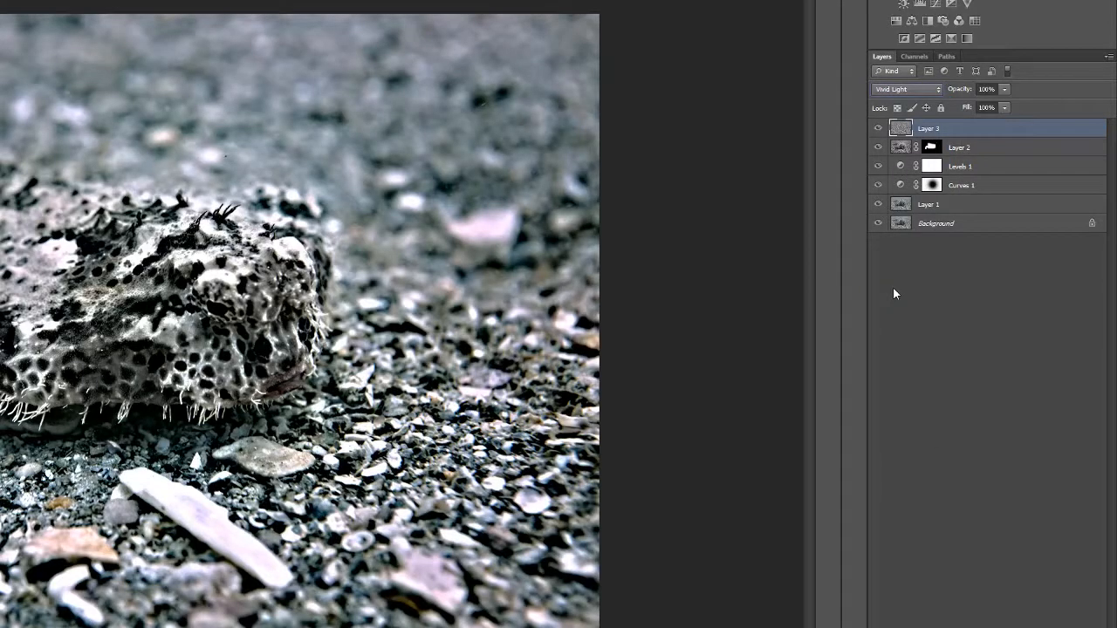
click(903, 89)
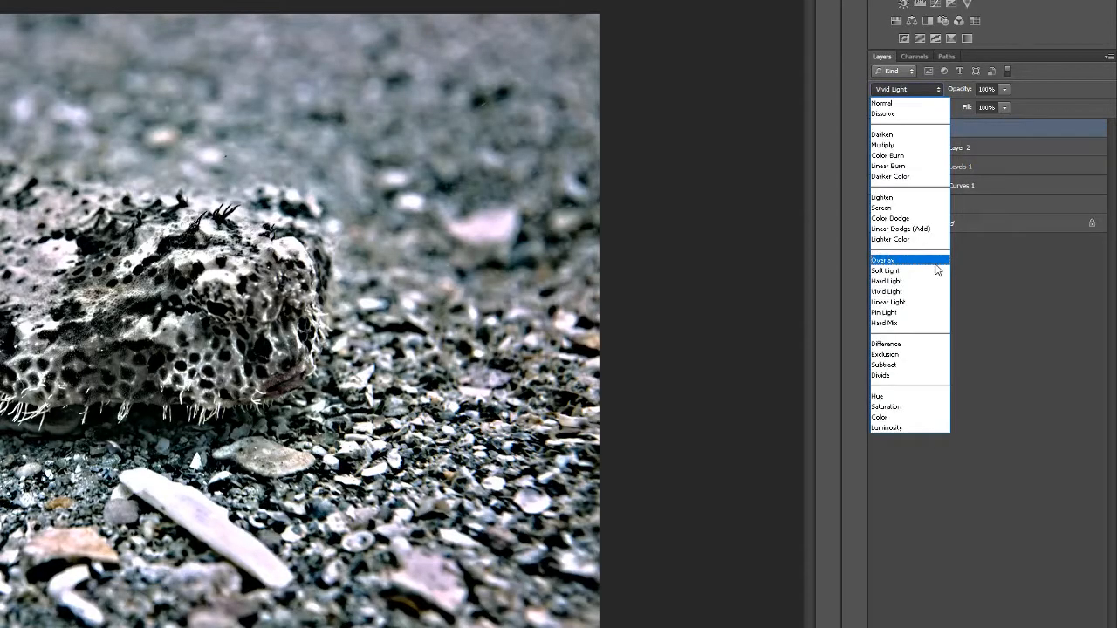
click(882, 259)
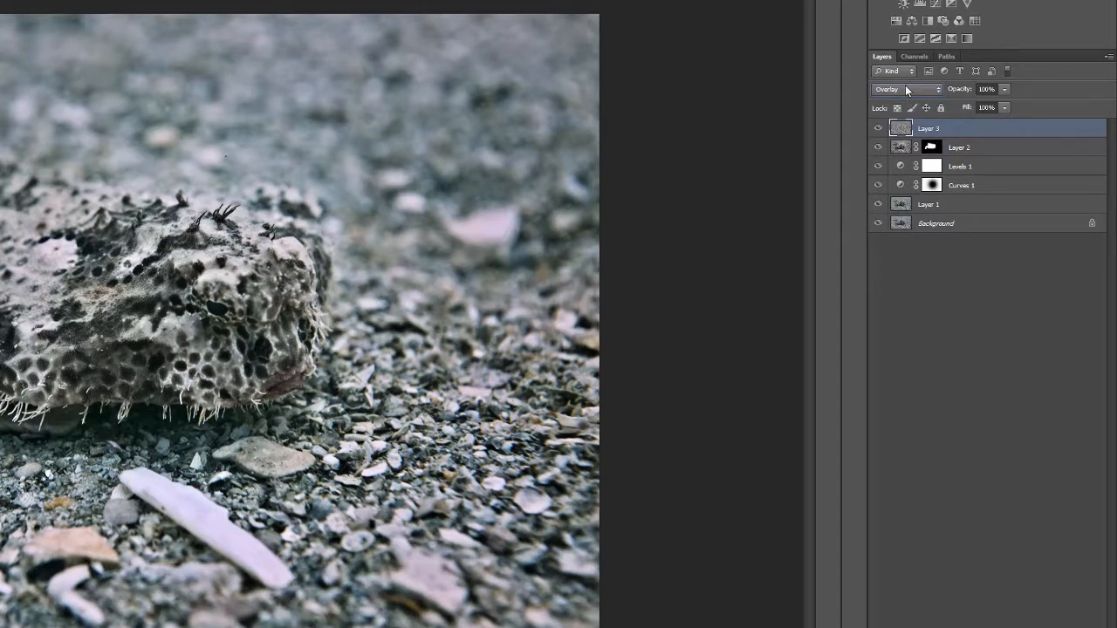
click(905, 89)
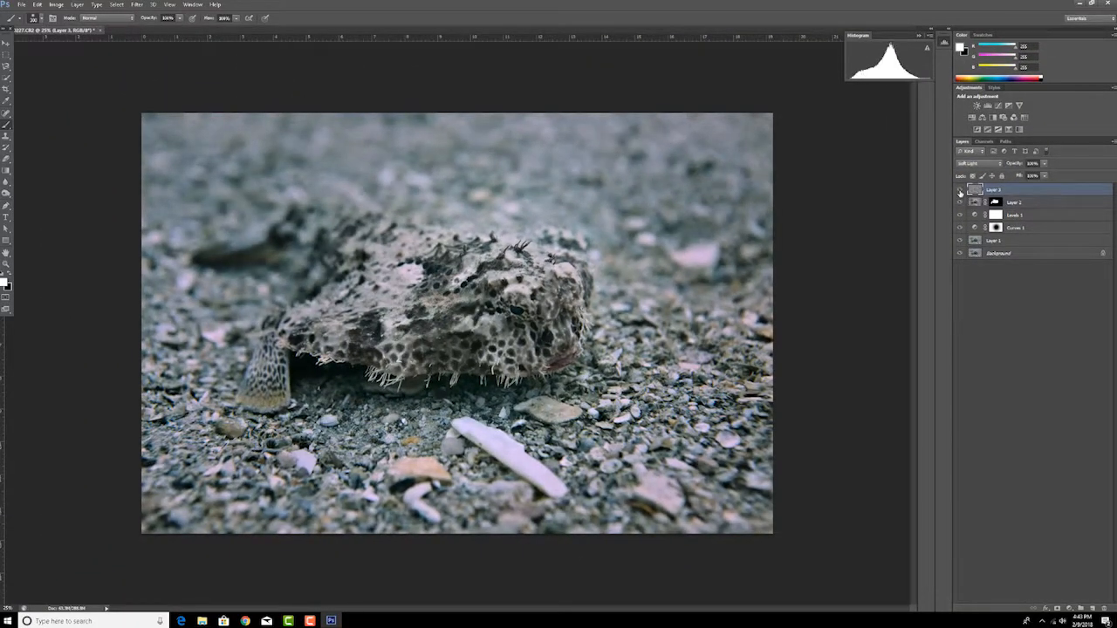
Add an inverted layer mask to Layer 3 and paint sharpening back onto the batfish
click(960, 190)
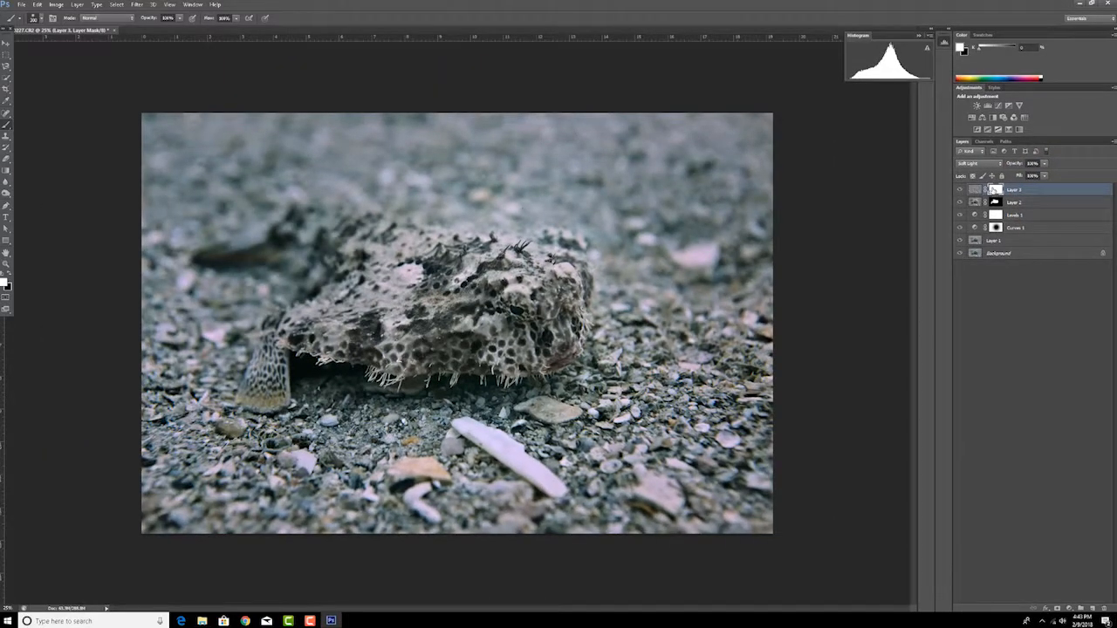
key(ctrl+i)
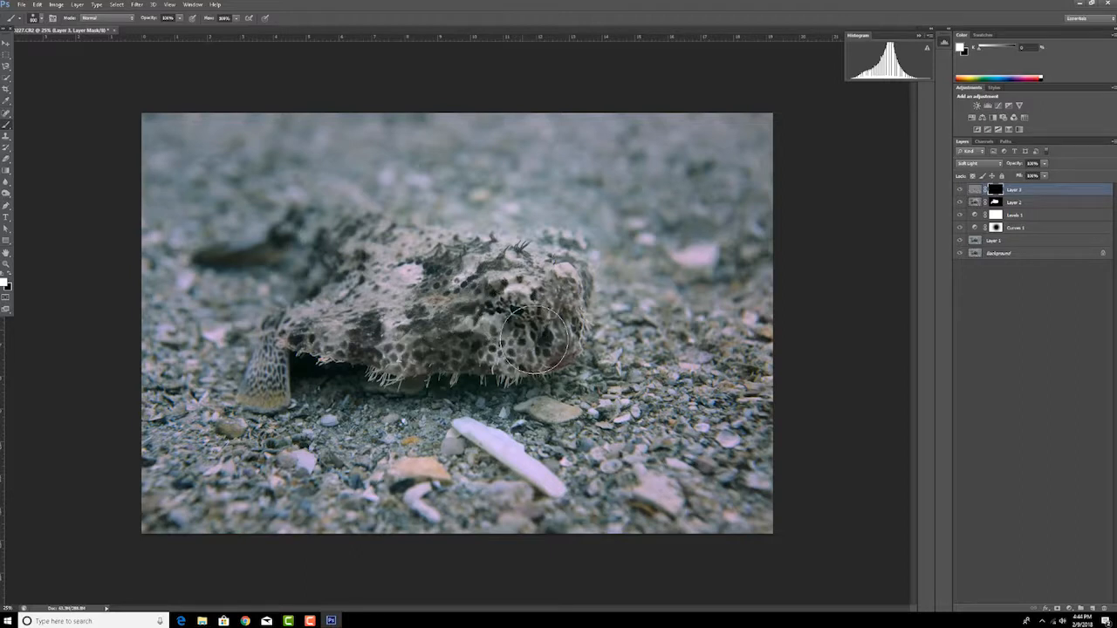
drag(532, 341, 532, 288)
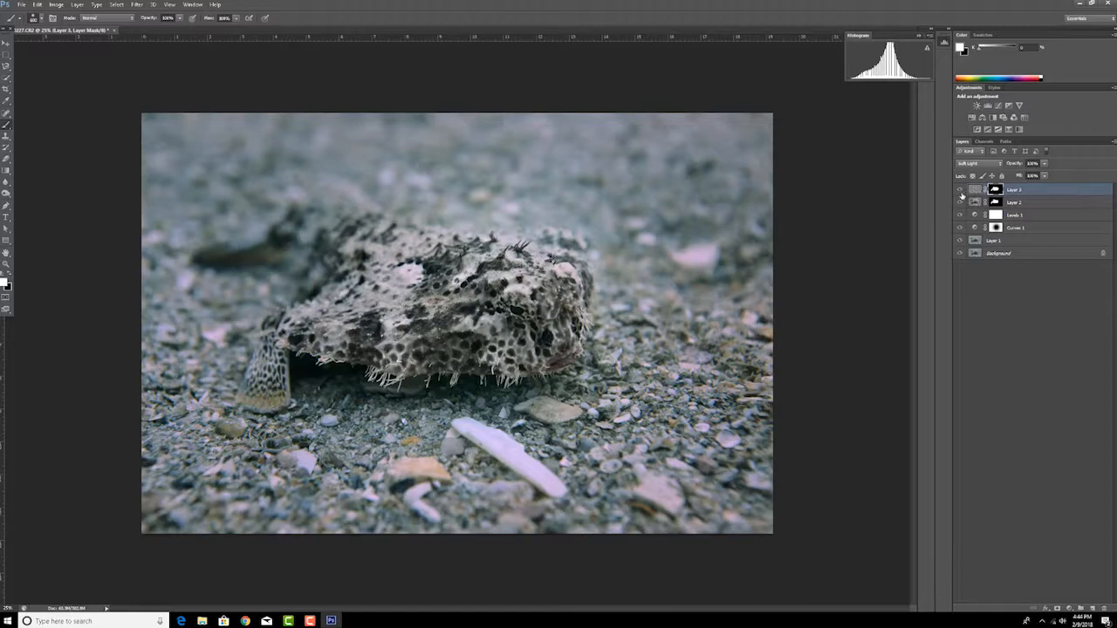
Toggle Layer 3's visibility to compare the sharpening, then adjust its opacity
click(960, 190)
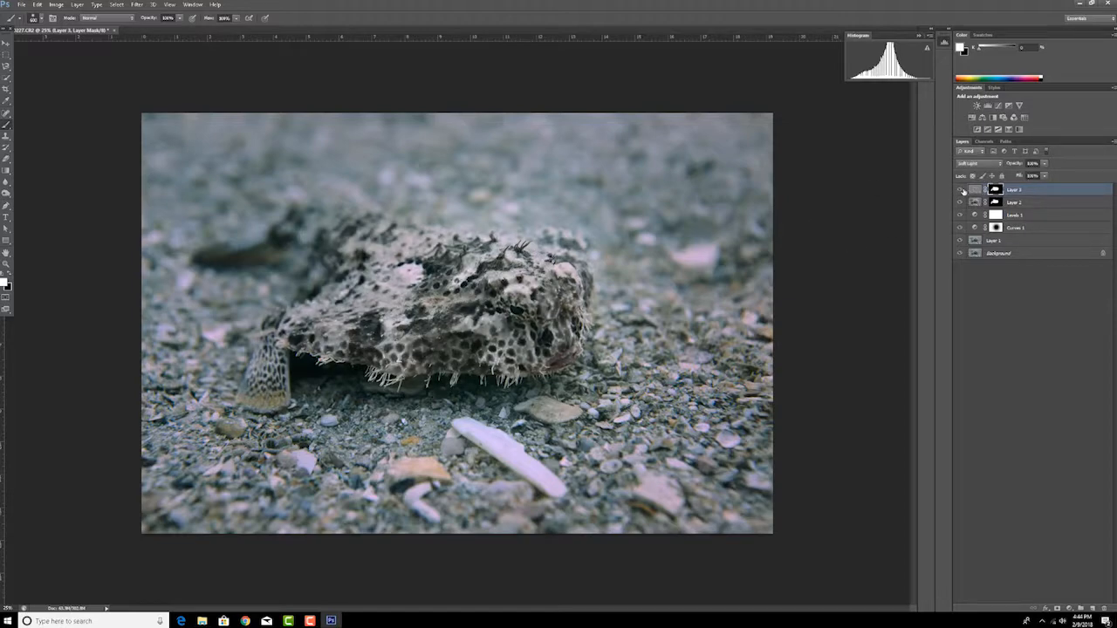
click(960, 189)
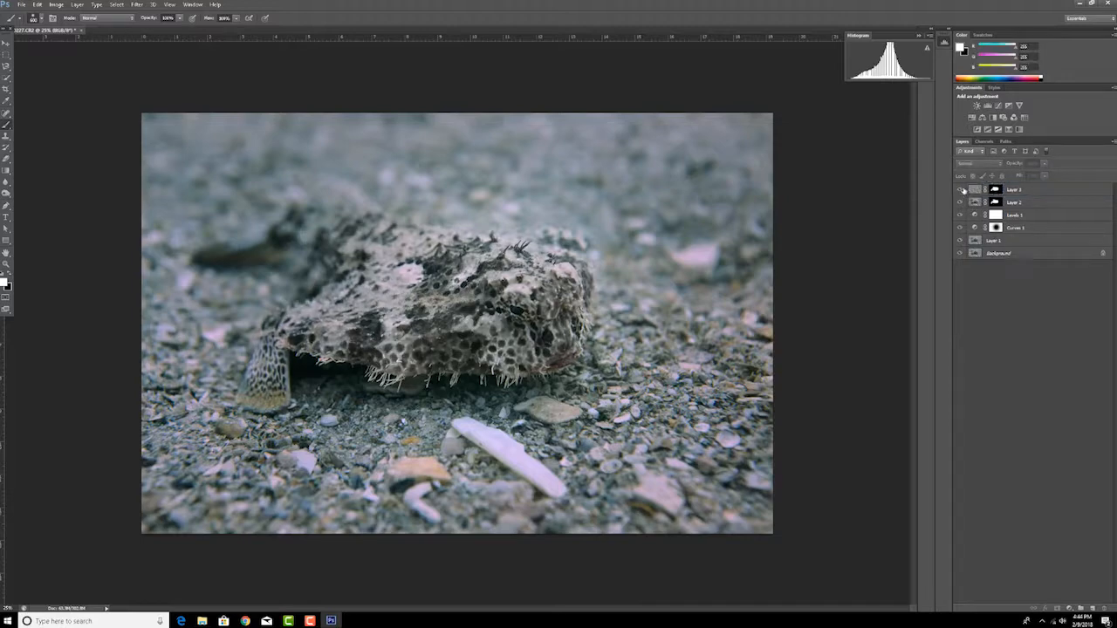
click(959, 190)
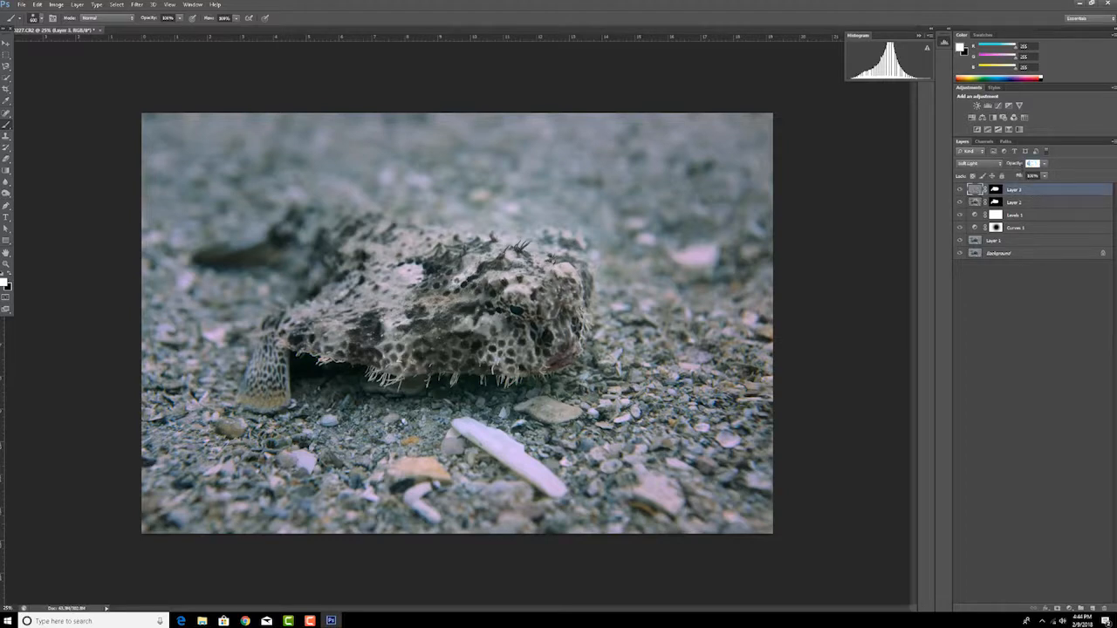
click(1016, 189)
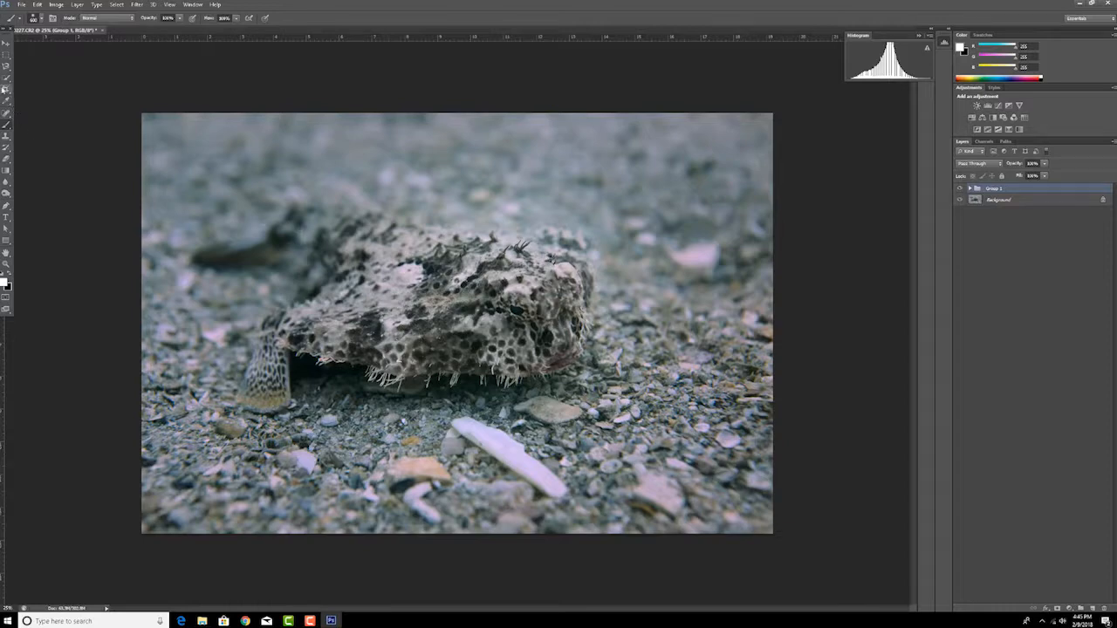
mouse_move(5, 91)
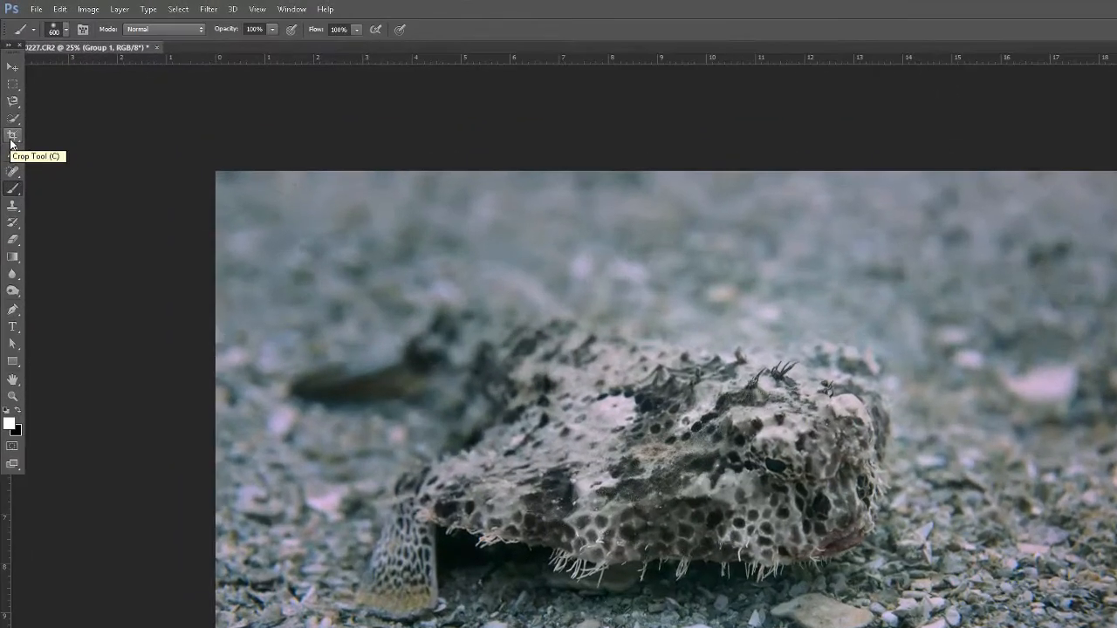
Pick the Crop Tool and constrain the crop ratio to 1x1 square
click(13, 135)
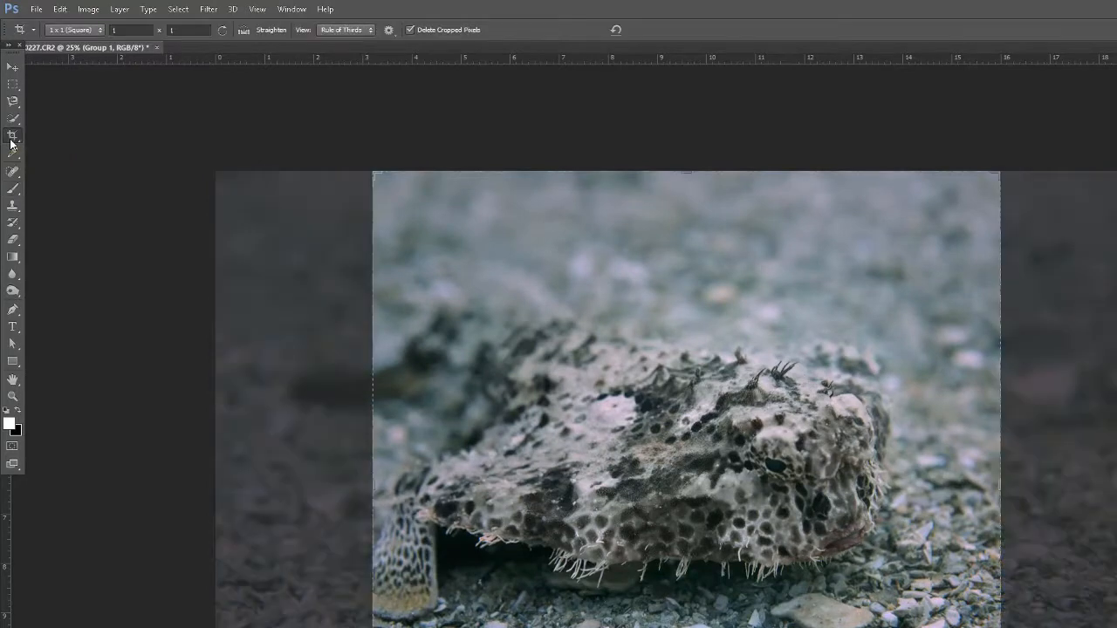
click(13, 135)
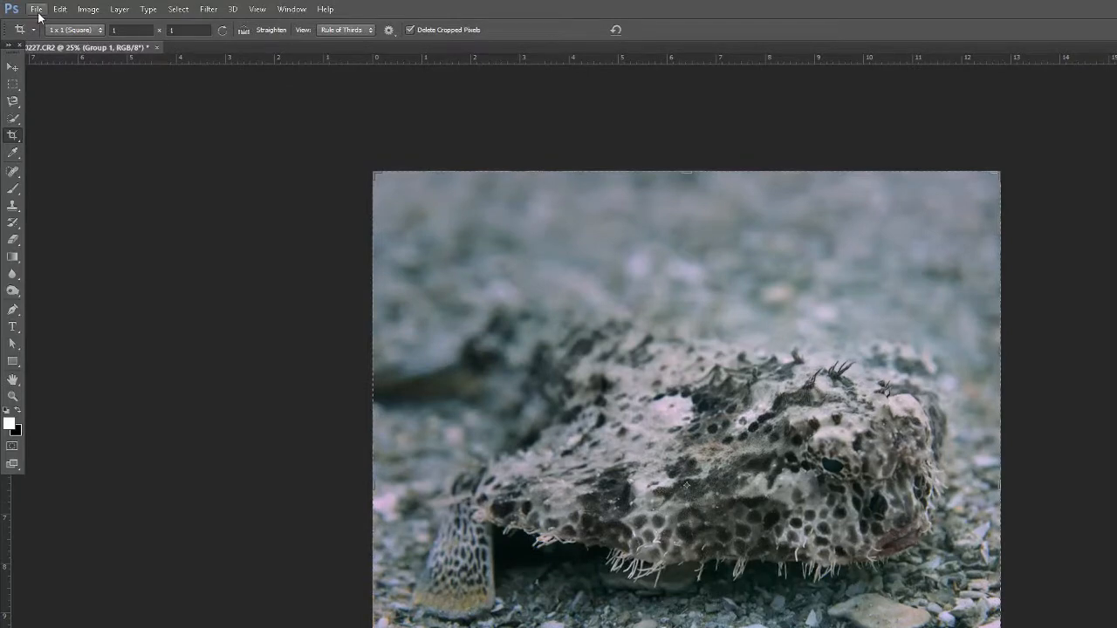
Export the photo through Save for Web as an 800 px wide JPEG
click(37, 8)
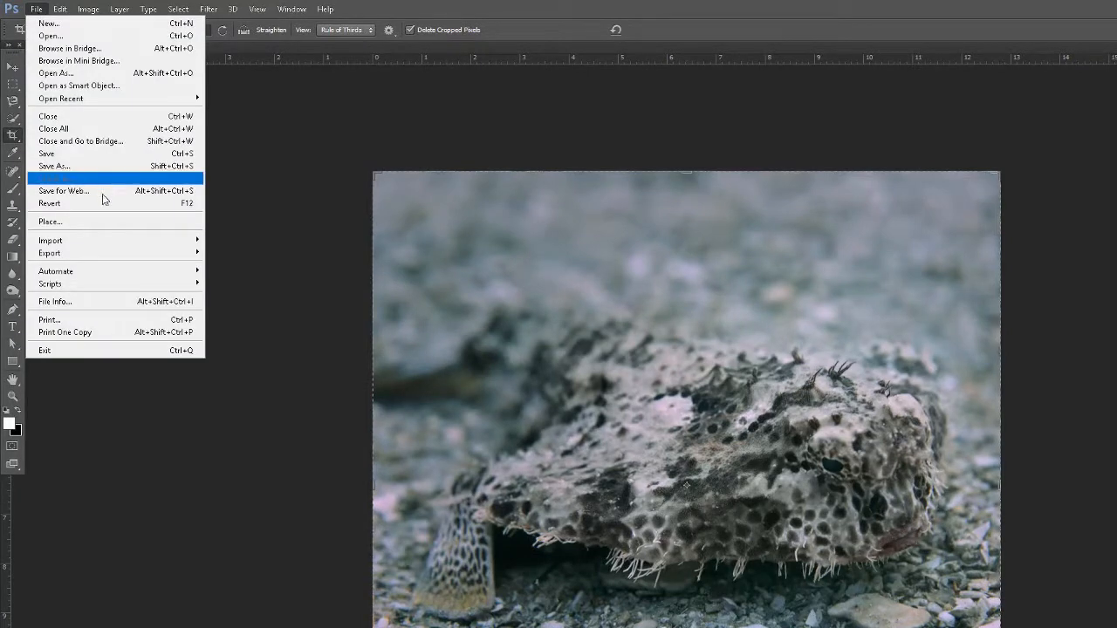
click(63, 190)
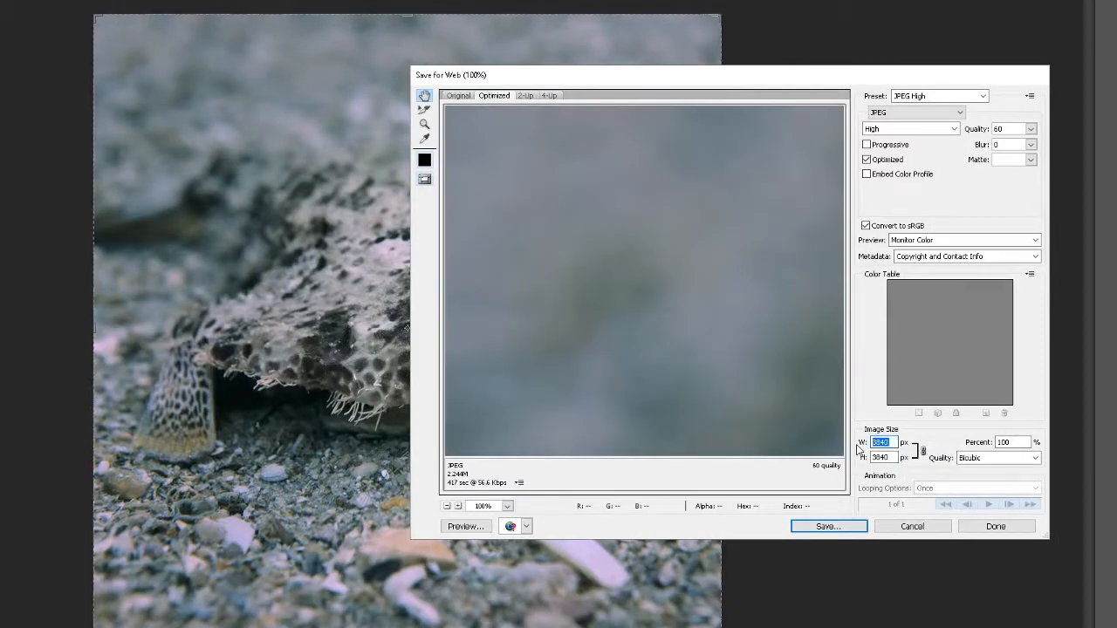
text(800)
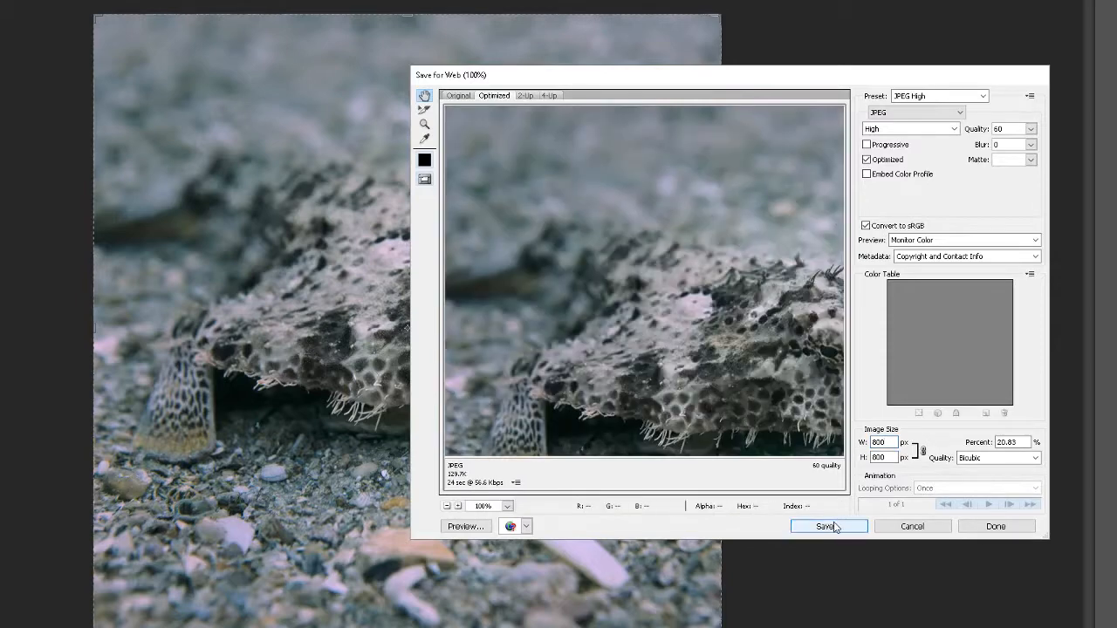
click(826, 525)
text(testimage)
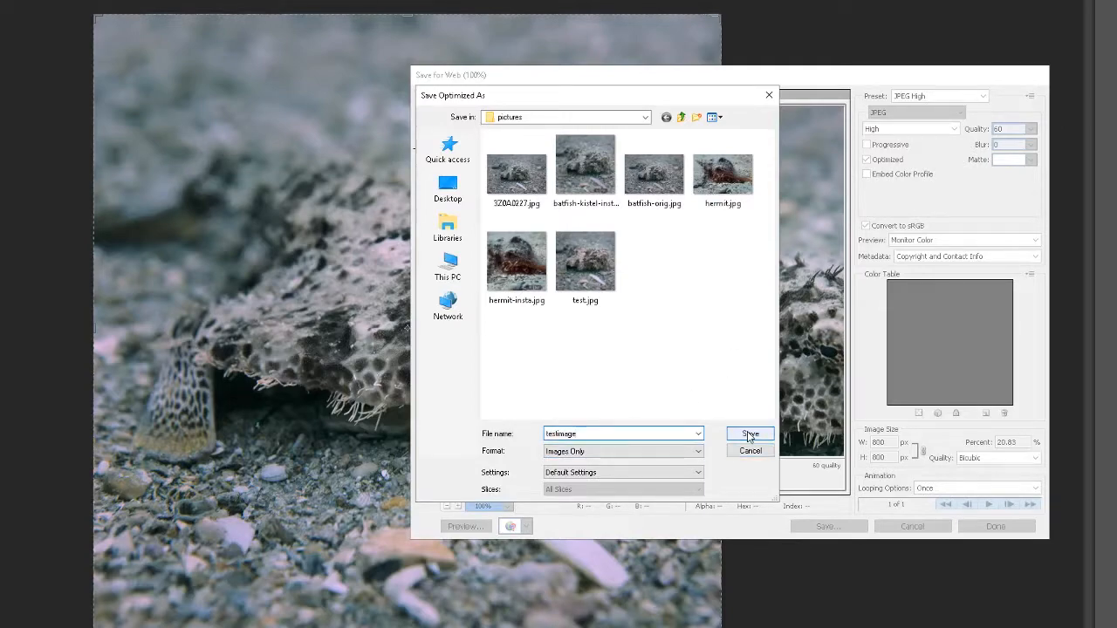
click(748, 434)
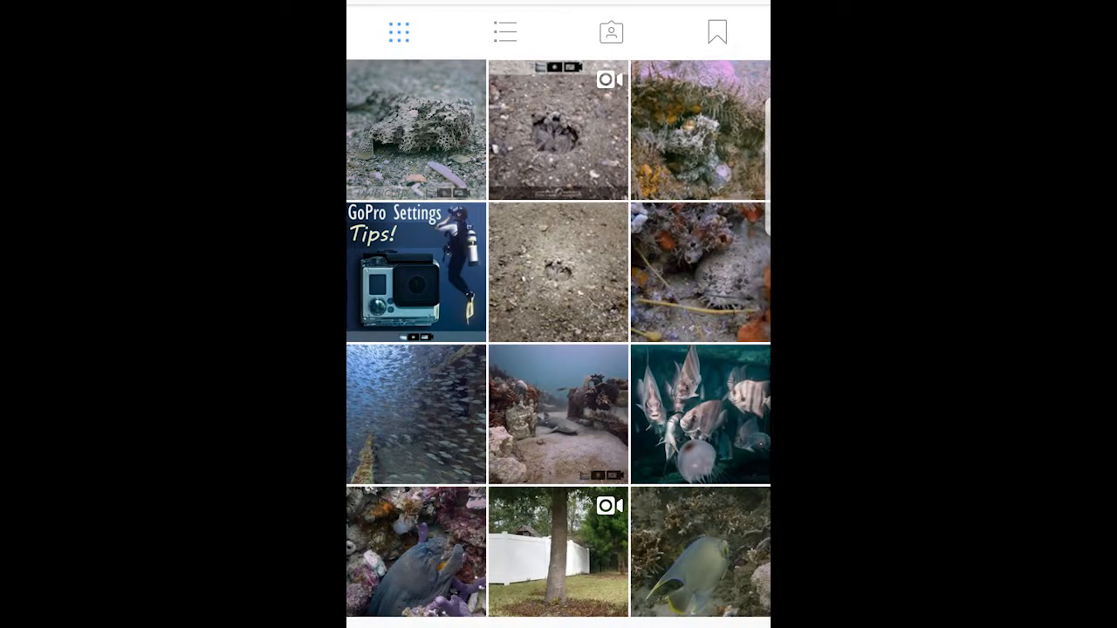
click(416, 131)
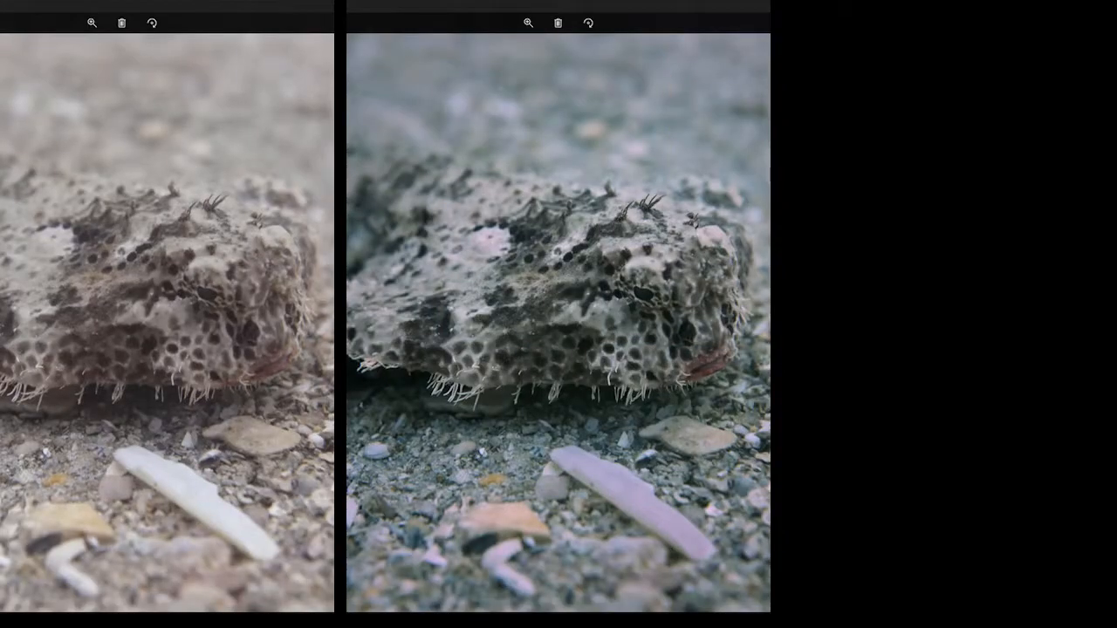